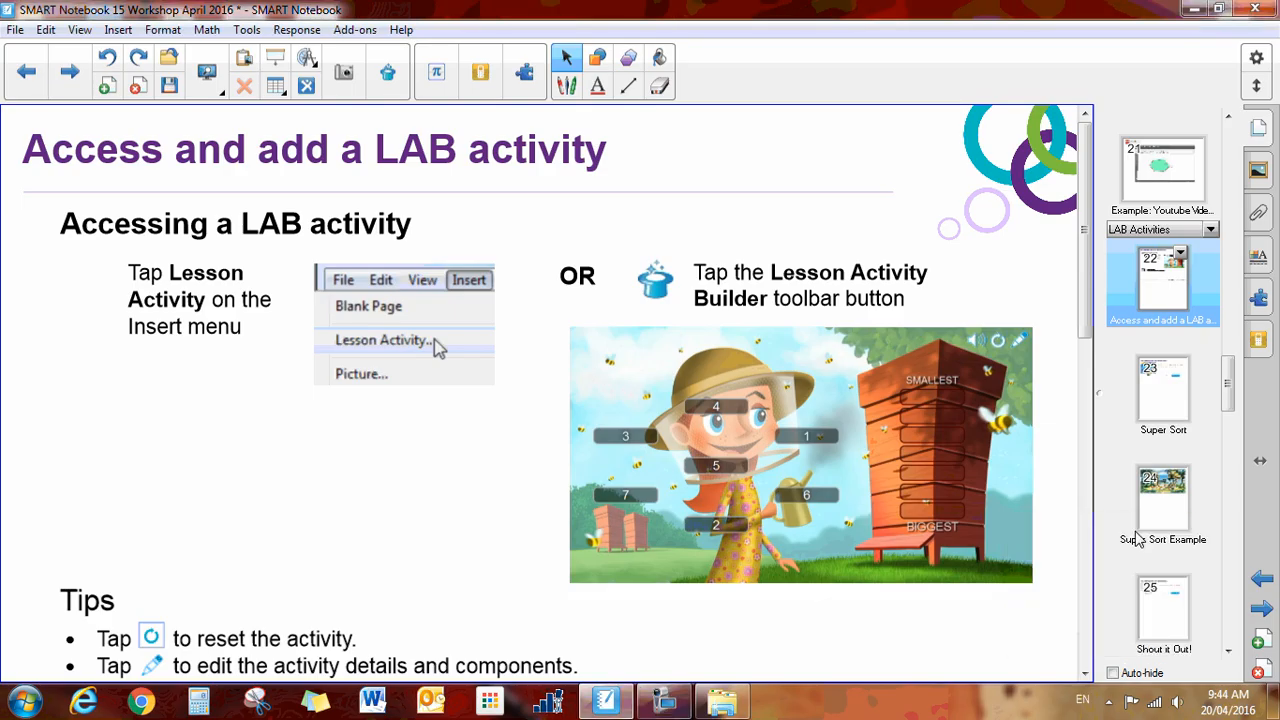
{"action": "mouse_move", "coordinate": [196, 488]}
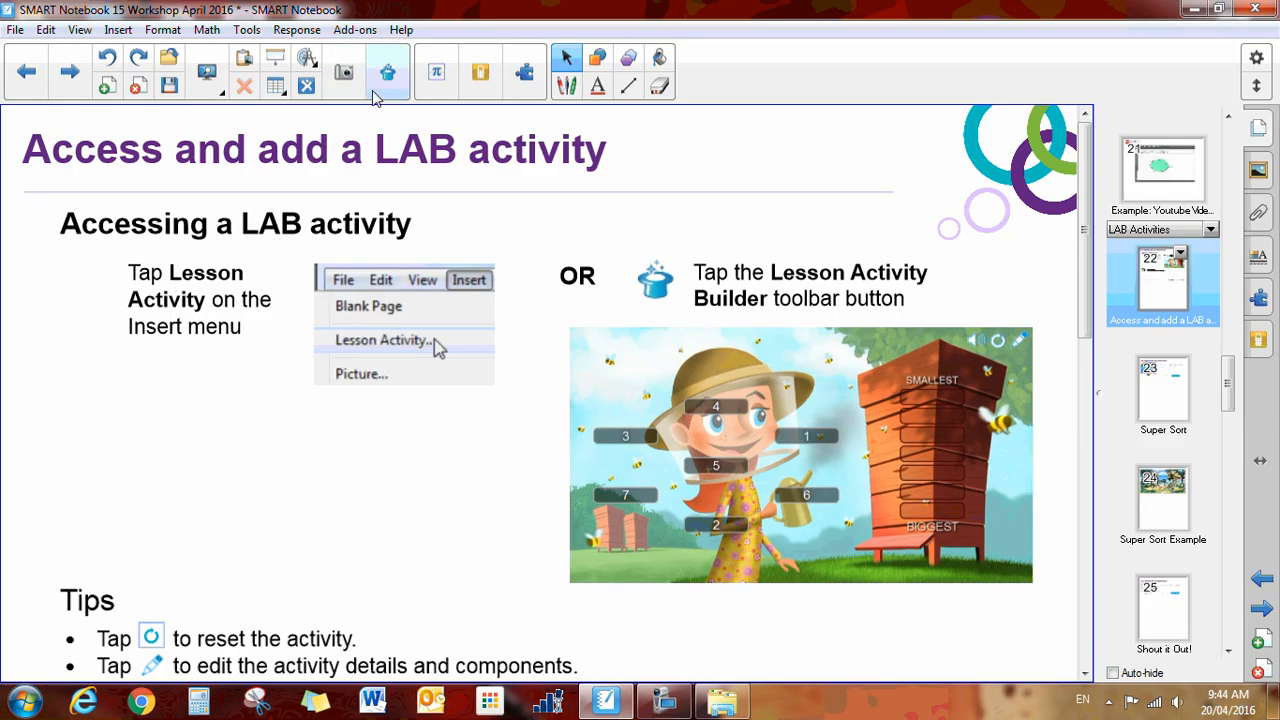
{"action": "mouse_move", "coordinate": [386, 72]}
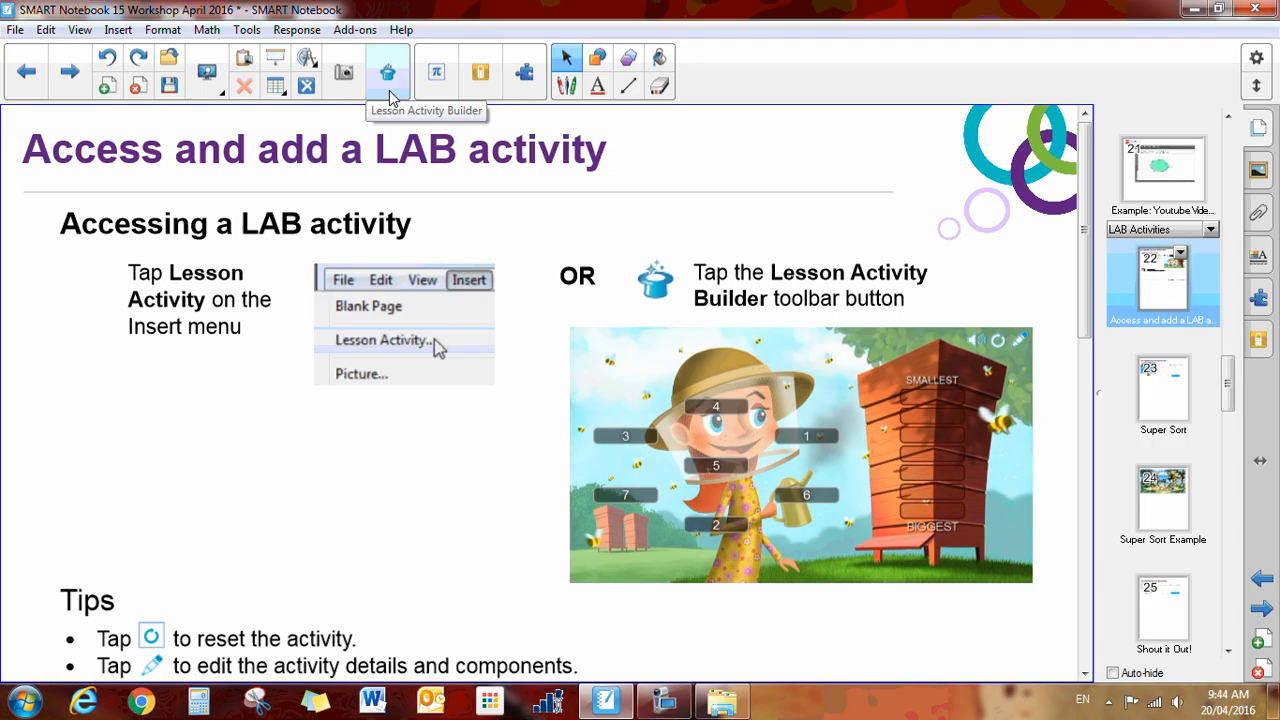
{"action": "mouse_move", "coordinate": [422, 118]}
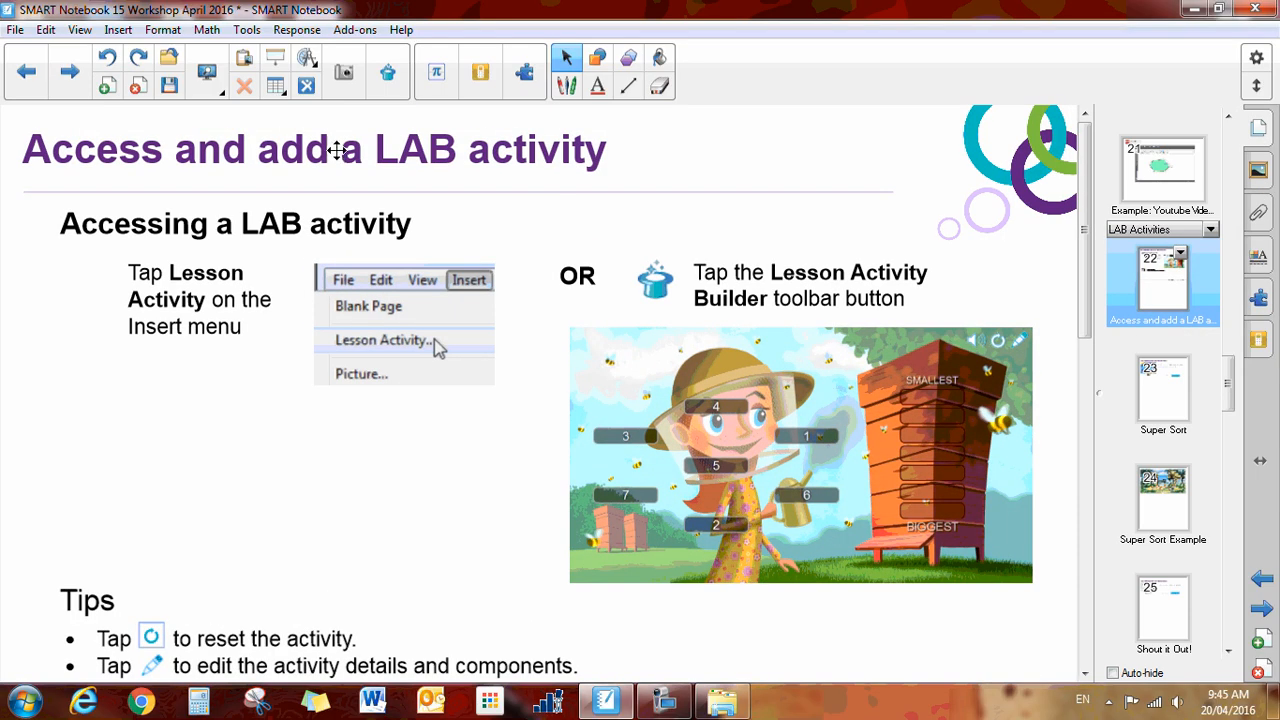
{"action": "mouse_move", "coordinate": [383, 72]}
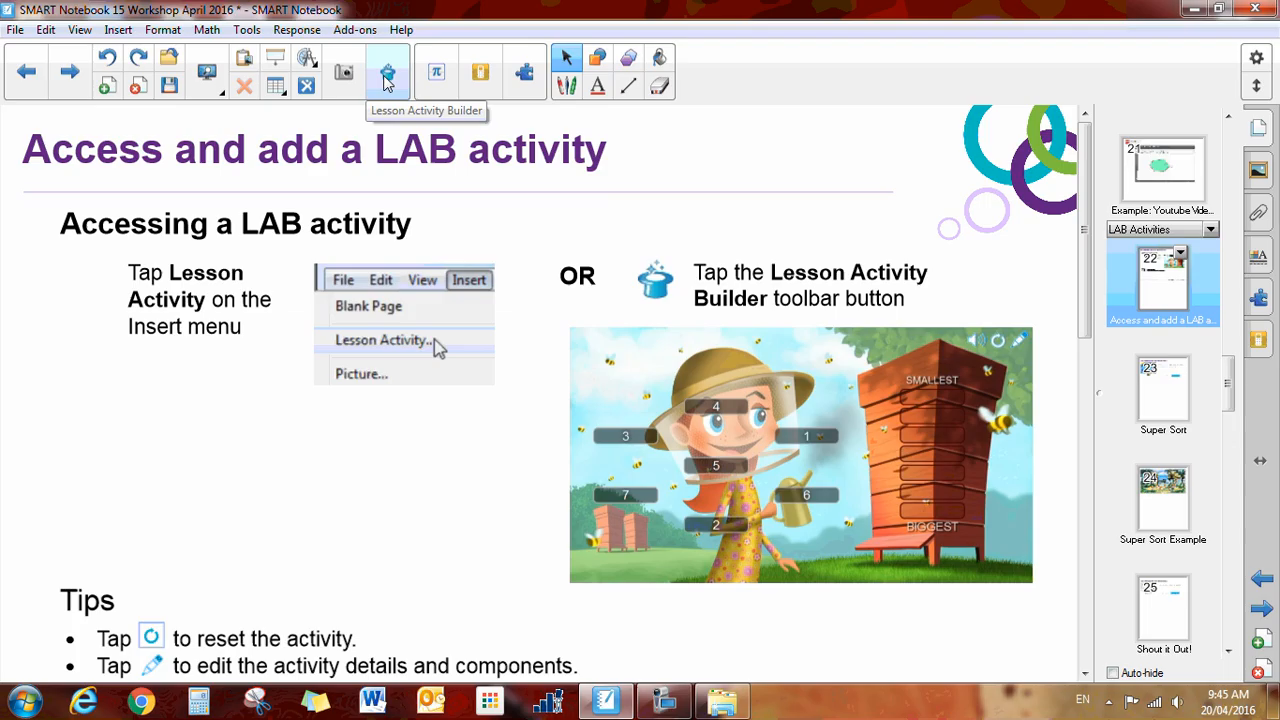
{"action": "mouse_move", "coordinate": [1200, 610]}
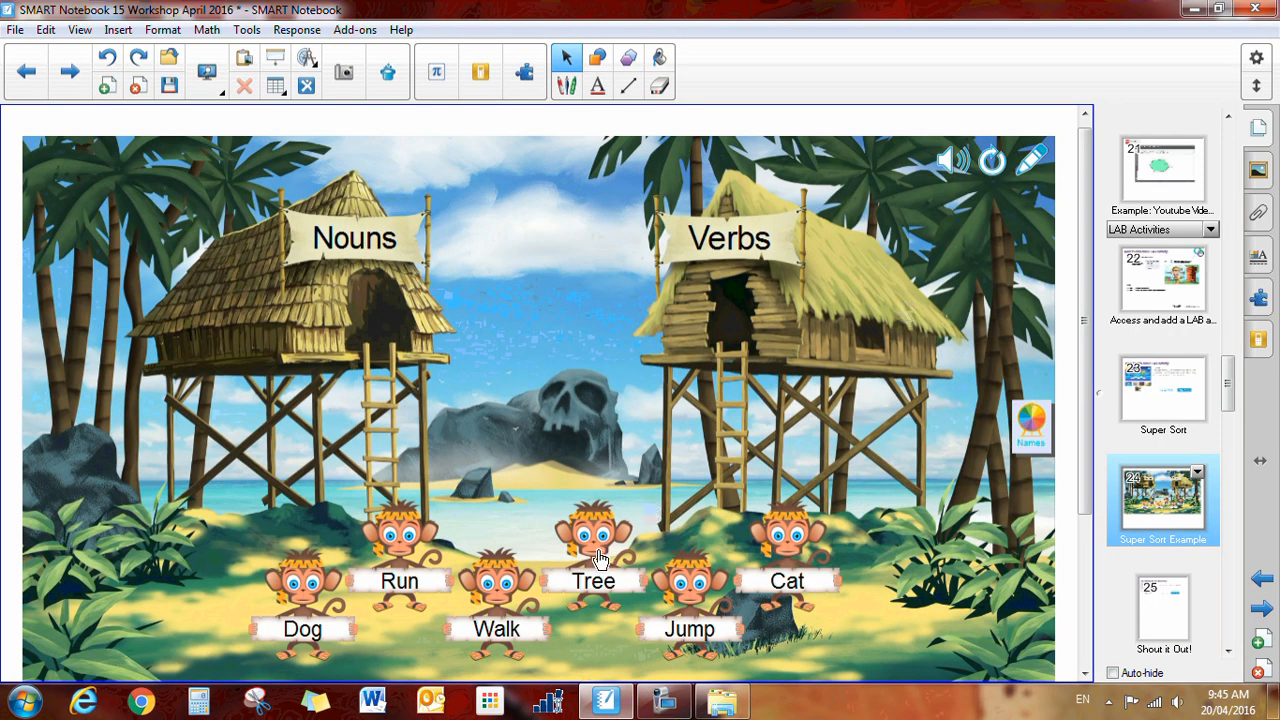
Drag the Tree monkey out of the group into a hut
{"action": "left_click_drag", "start_coordinate": [594, 540], "coordinate": [370, 300]}
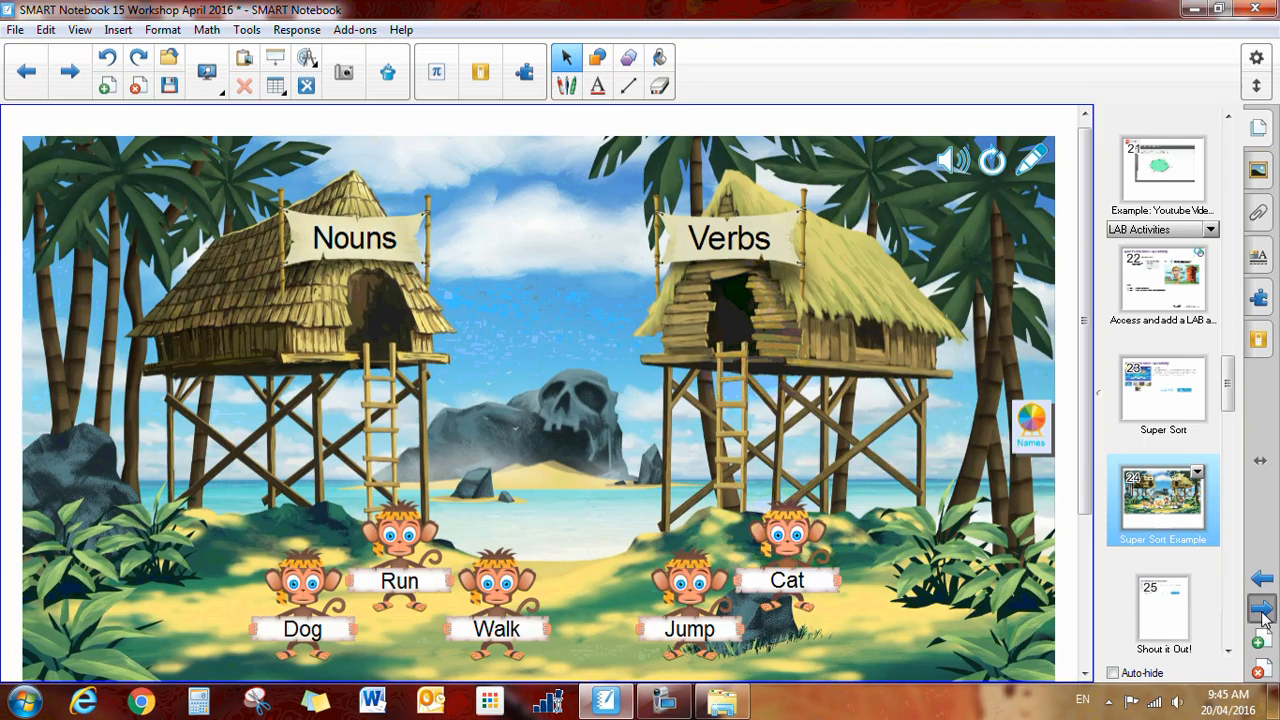
Advance two pages to the Shout it Out - 3D Shapes activity
{"action": "left_click", "coordinate": [1259, 607]}
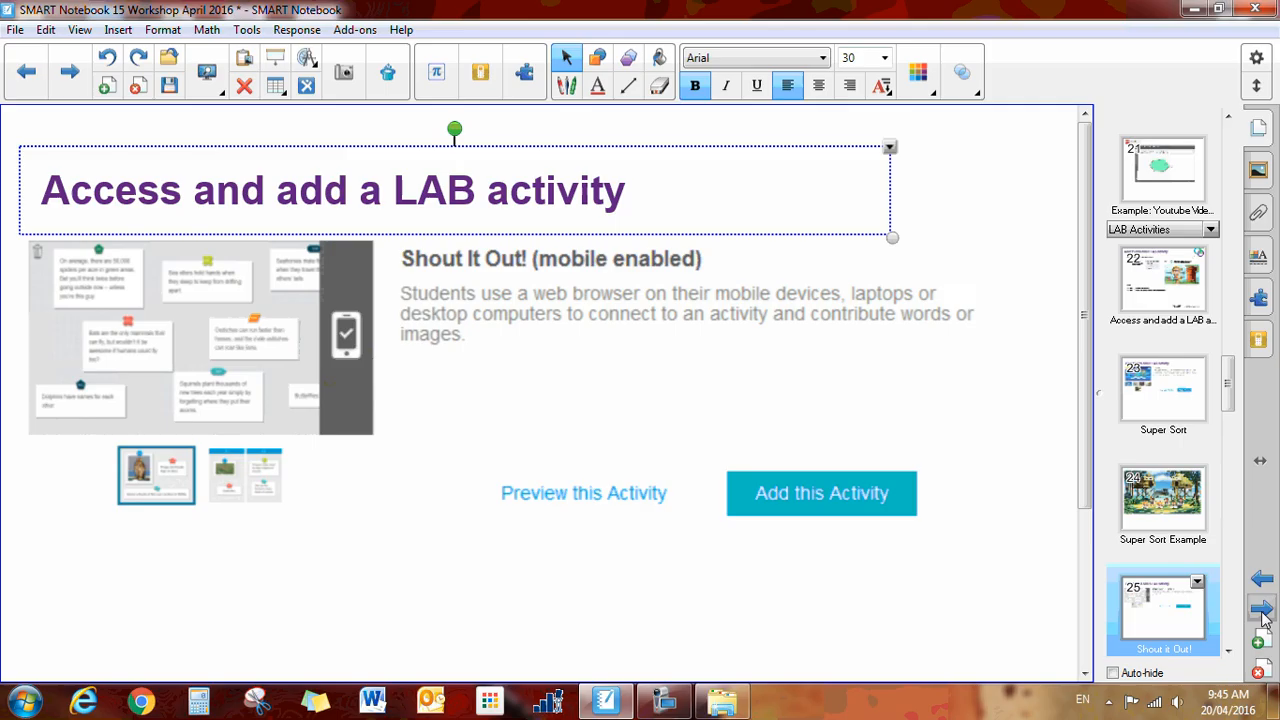
{"action": "left_click", "coordinate": [1257, 607]}
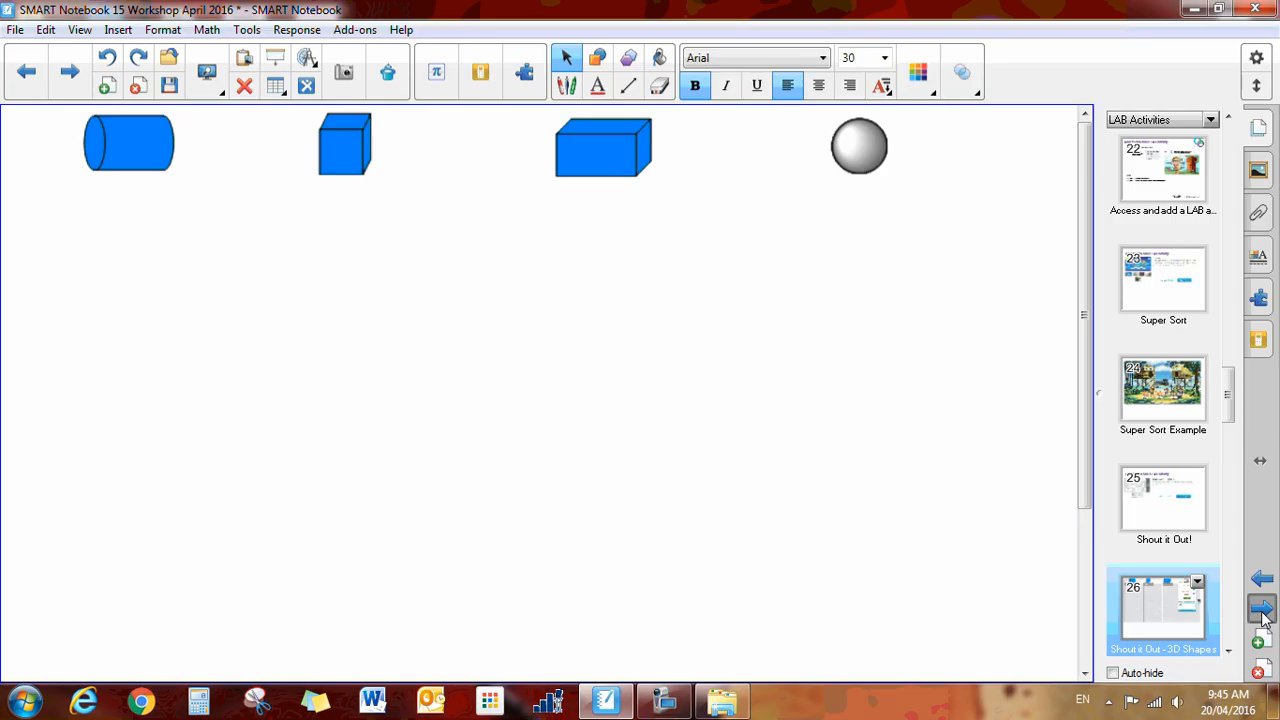
Restart the ended student contribution activity from the Activity side tab
{"action": "left_click", "coordinate": [1261, 609]}
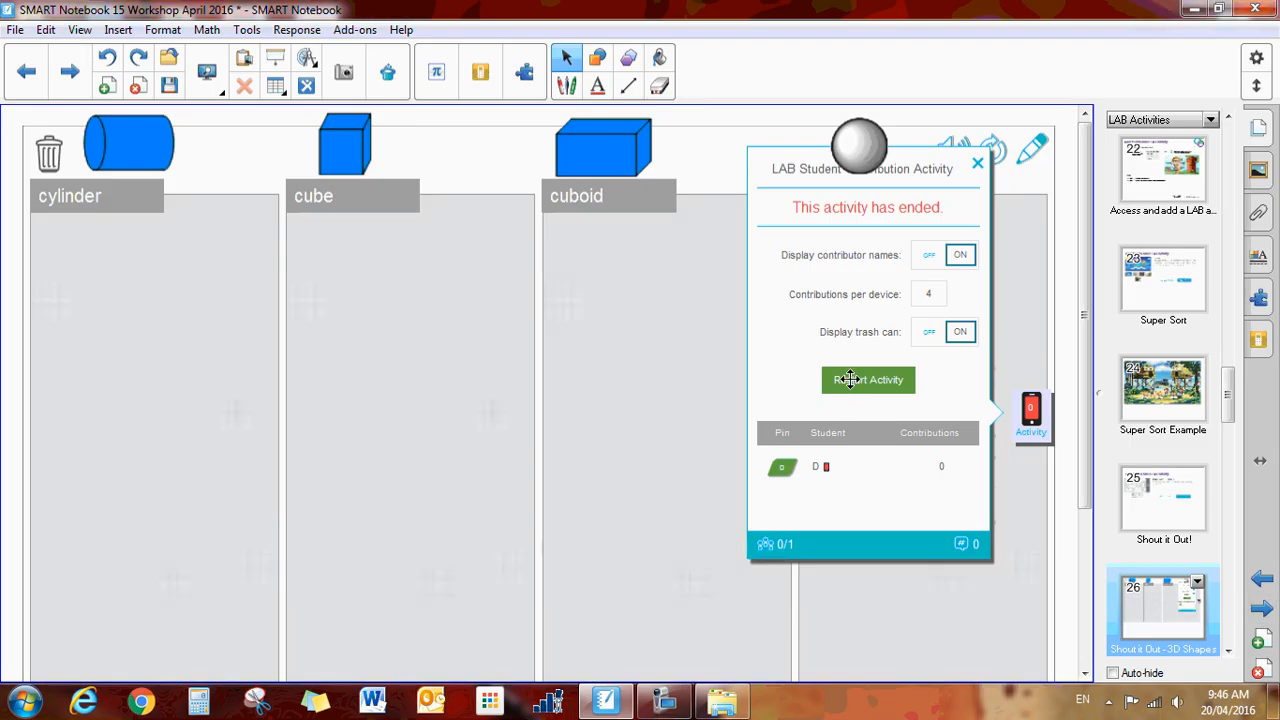
{"action": "left_click", "coordinate": [868, 380]}
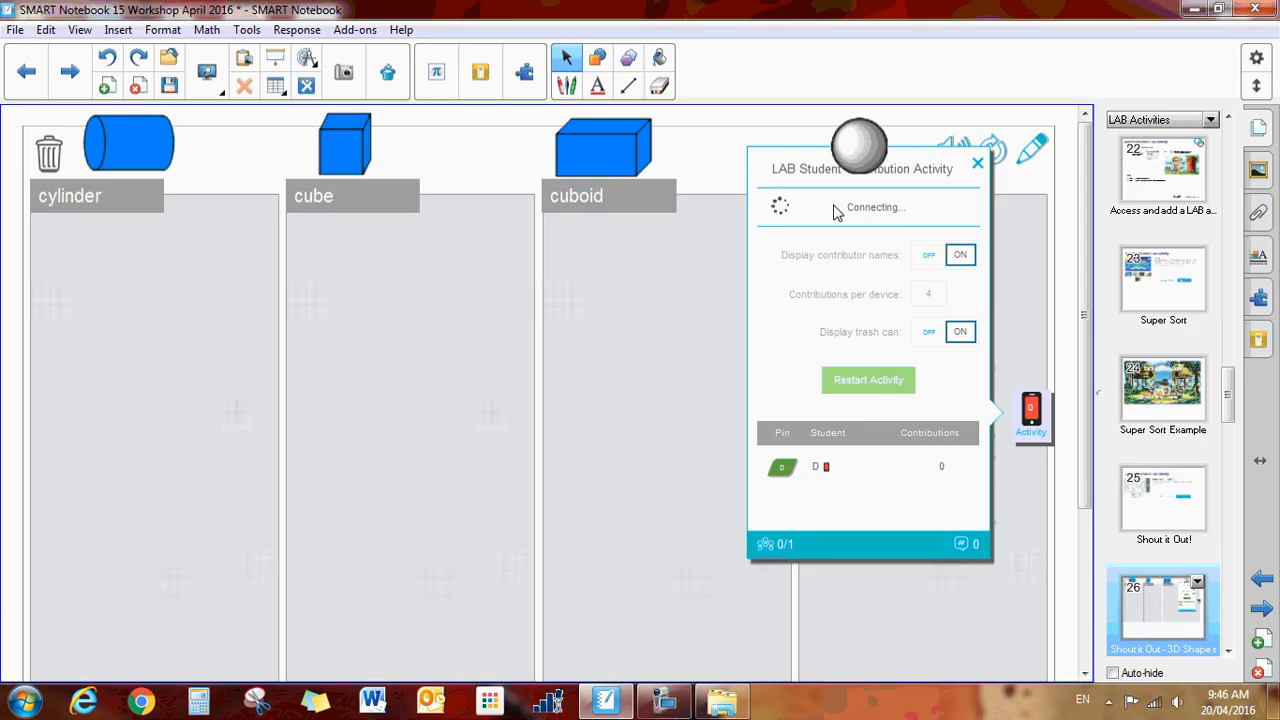
{"action": "mouse_move", "coordinate": [836, 231]}
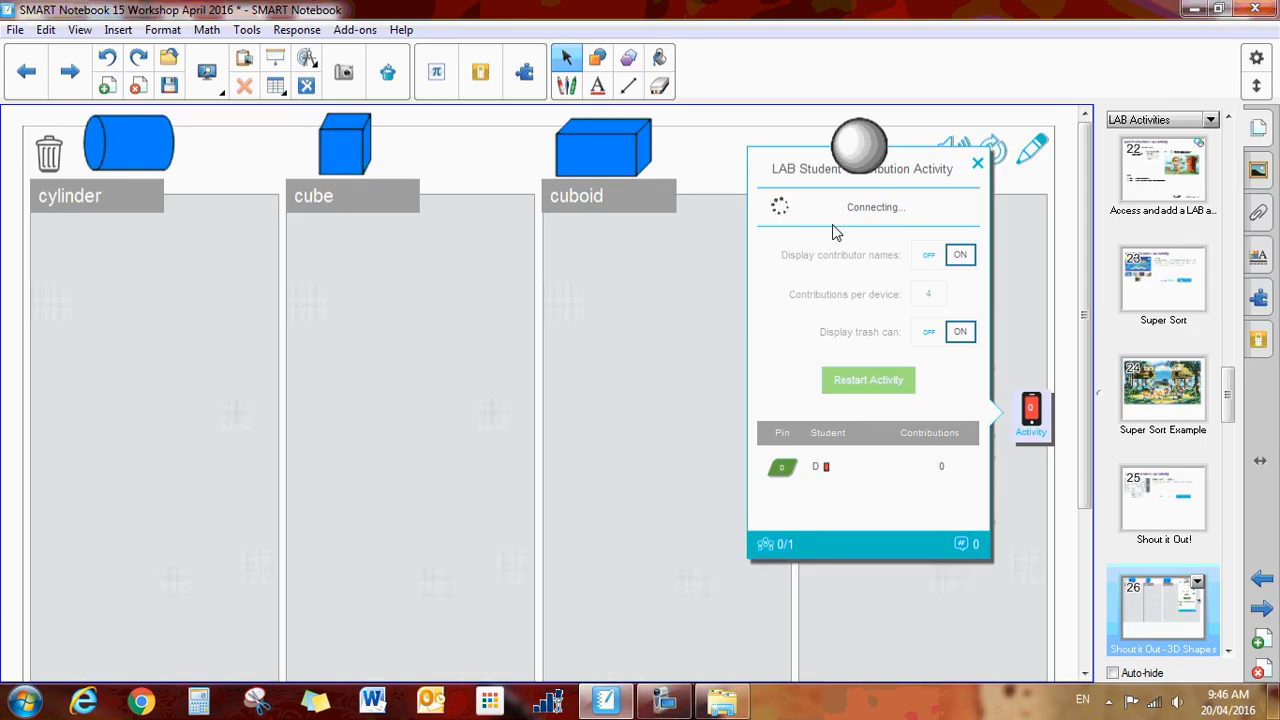
{"action": "mouse_move", "coordinate": [875, 233]}
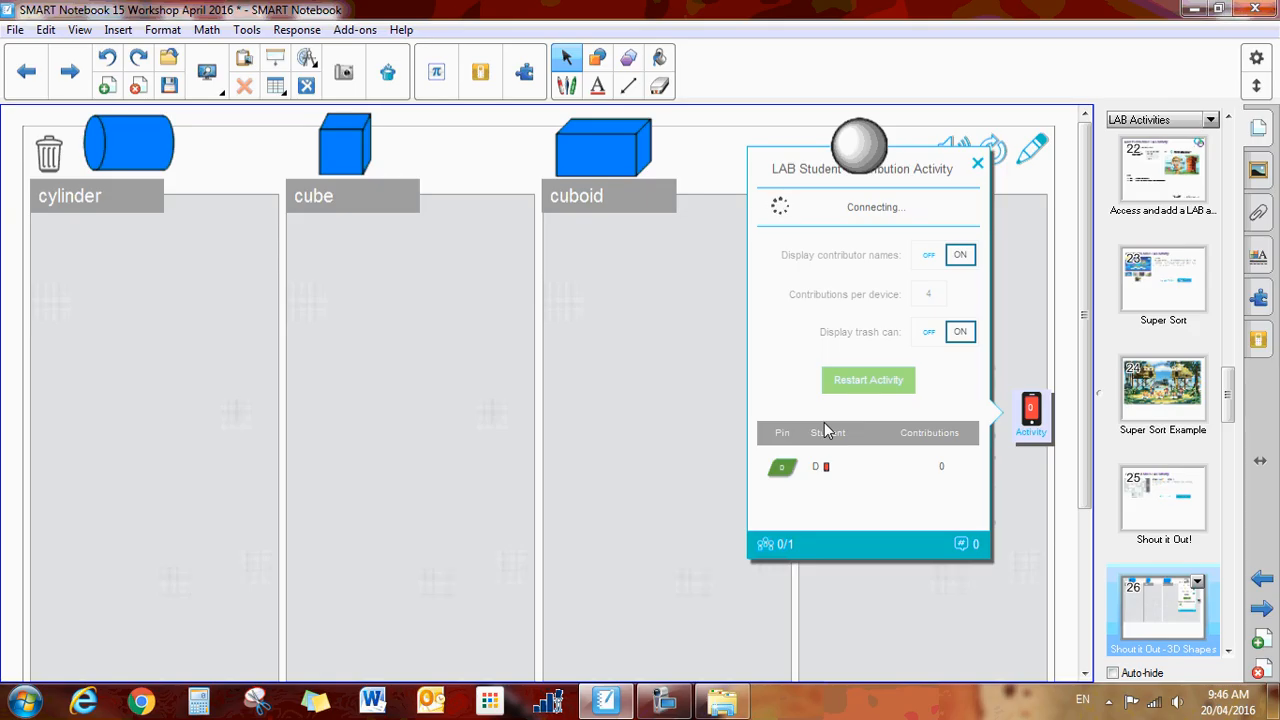
{"action": "mouse_move", "coordinate": [859, 152]}
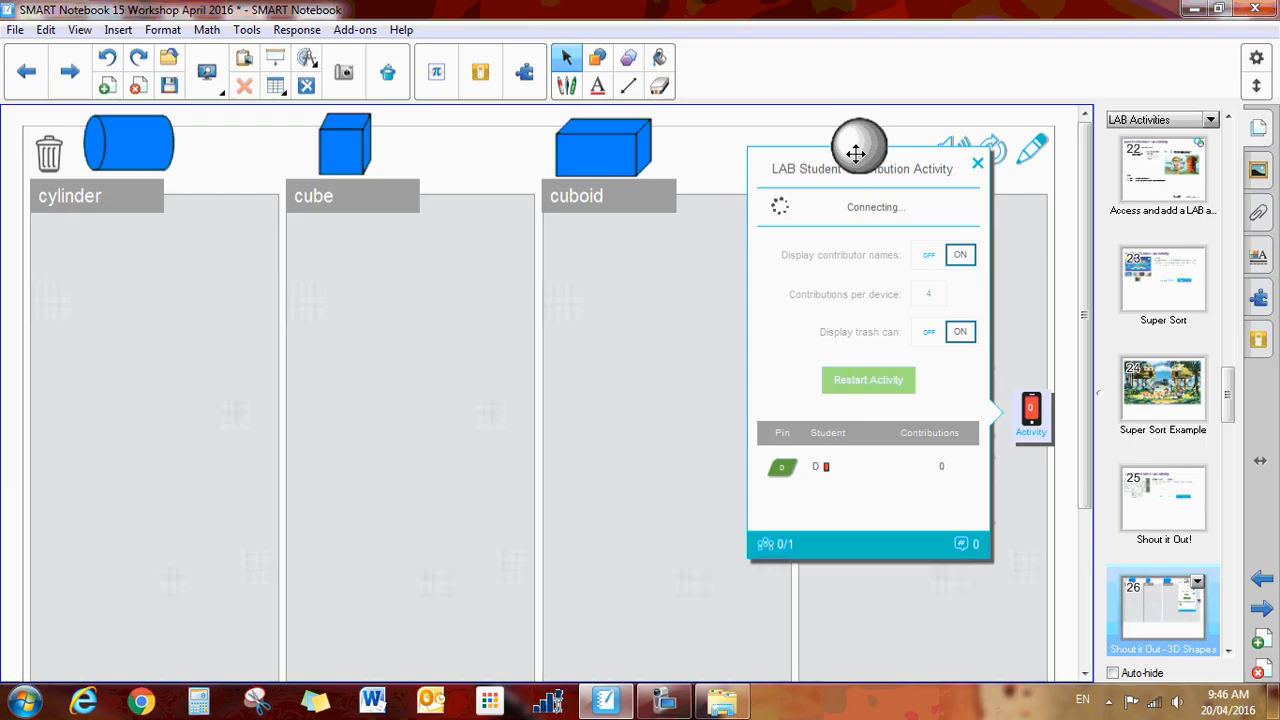
{"action": "mouse_move", "coordinate": [660, 441]}
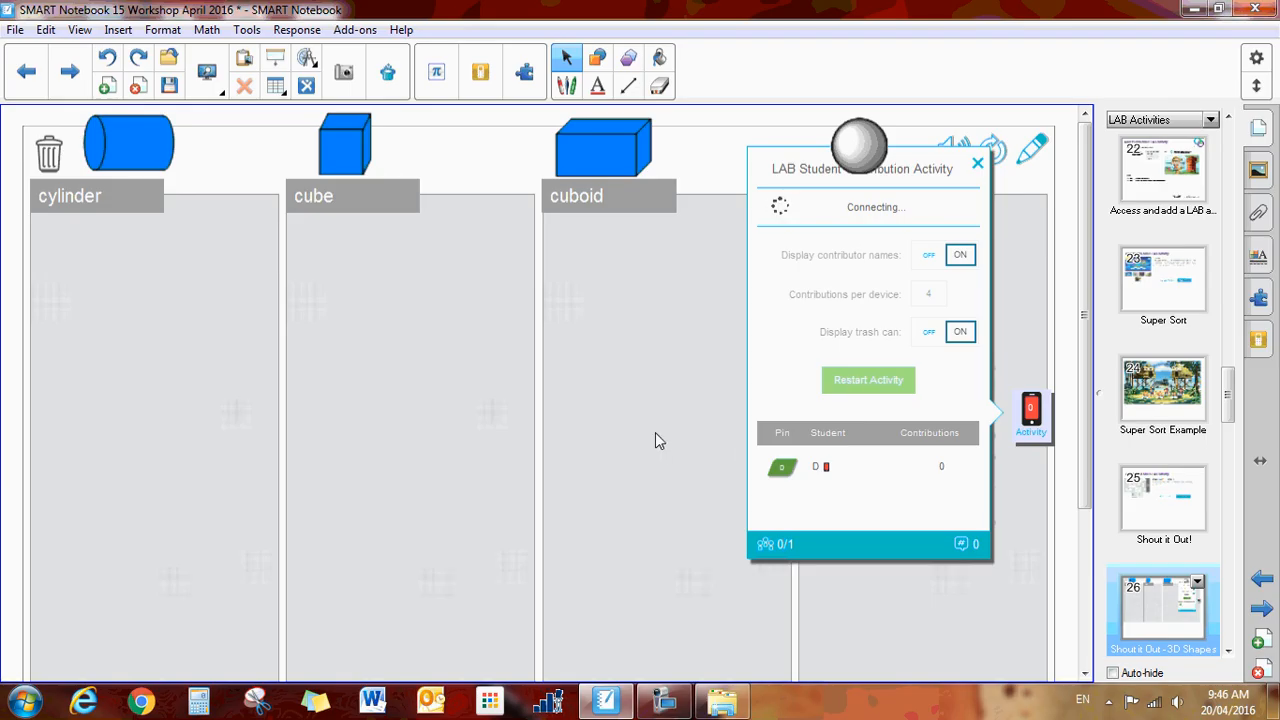
{"action": "mouse_move", "coordinate": [698, 280]}
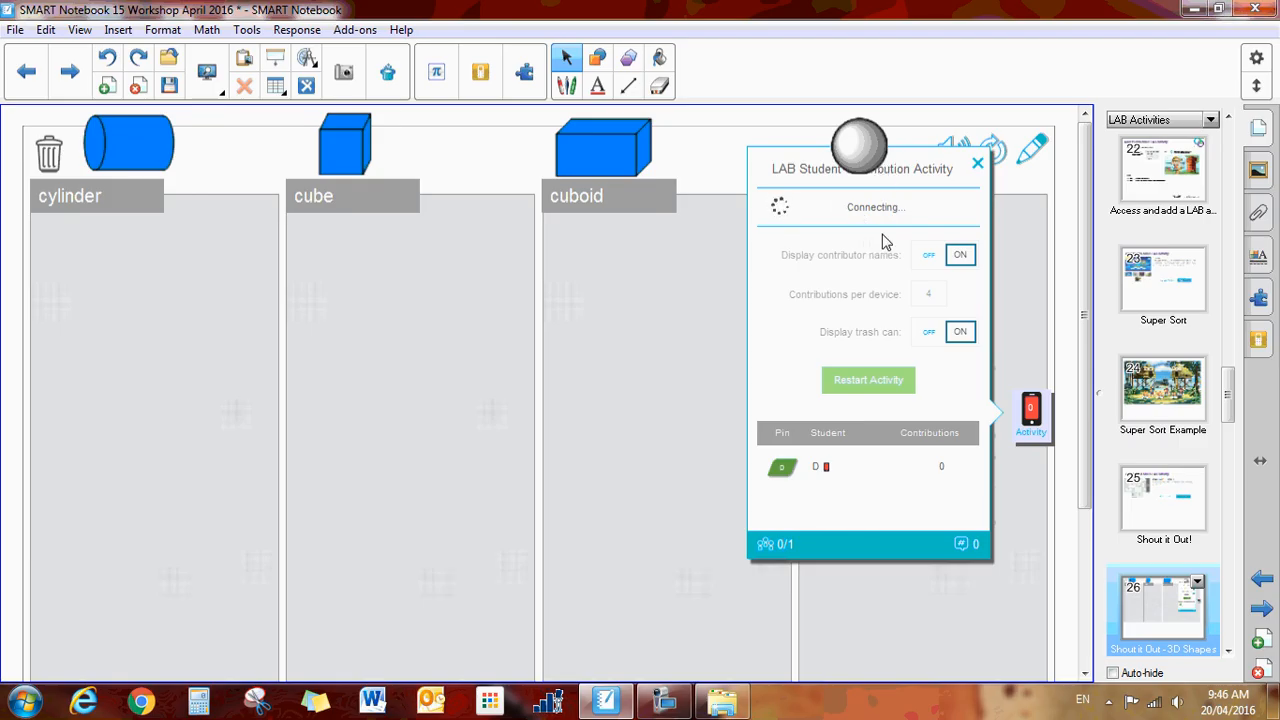
{"action": "mouse_move", "coordinate": [586, 331]}
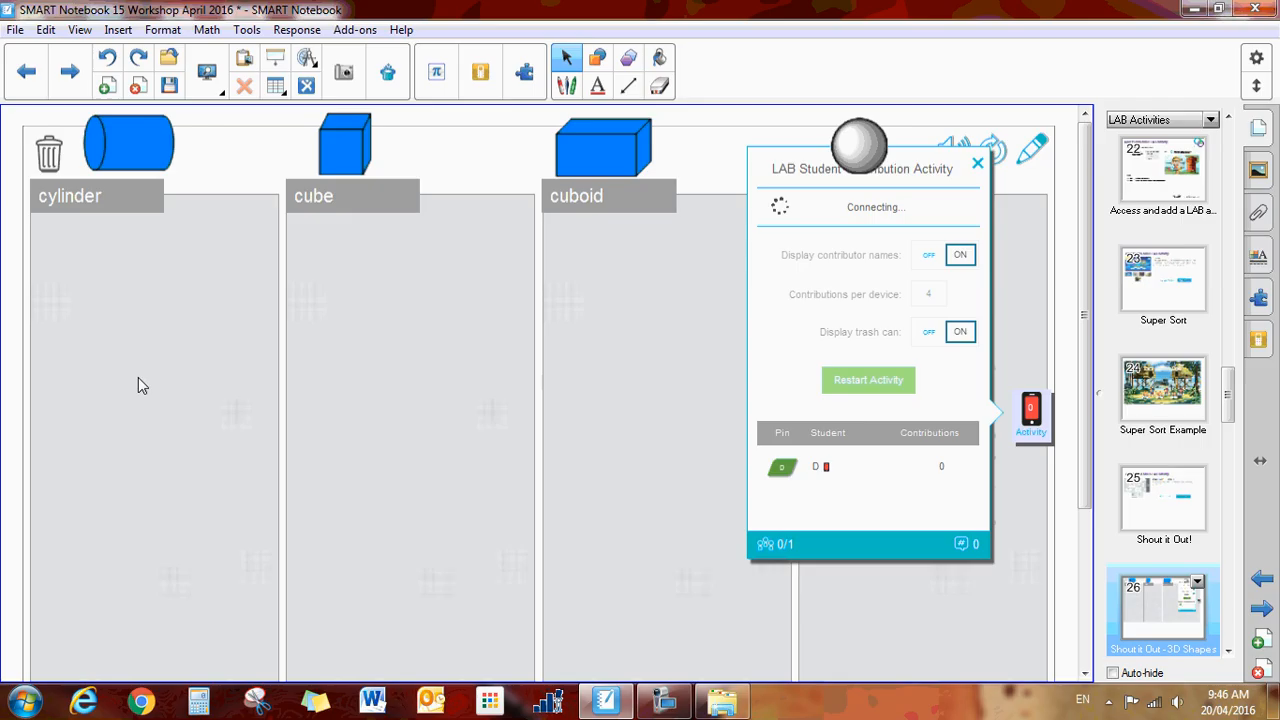
{"action": "mouse_move", "coordinate": [1215, 618]}
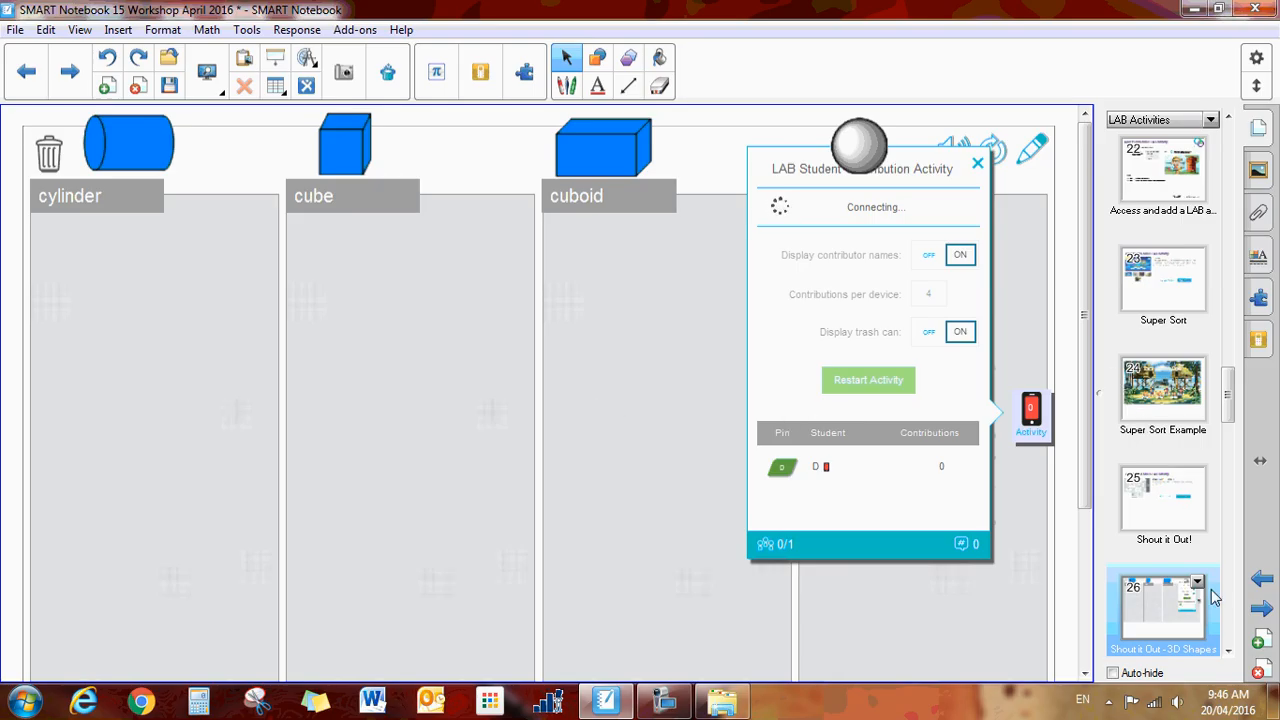
Advance past the Rank Order slide to the smallest-to-biggest number ordering activity
{"action": "left_click", "coordinate": [1259, 607]}
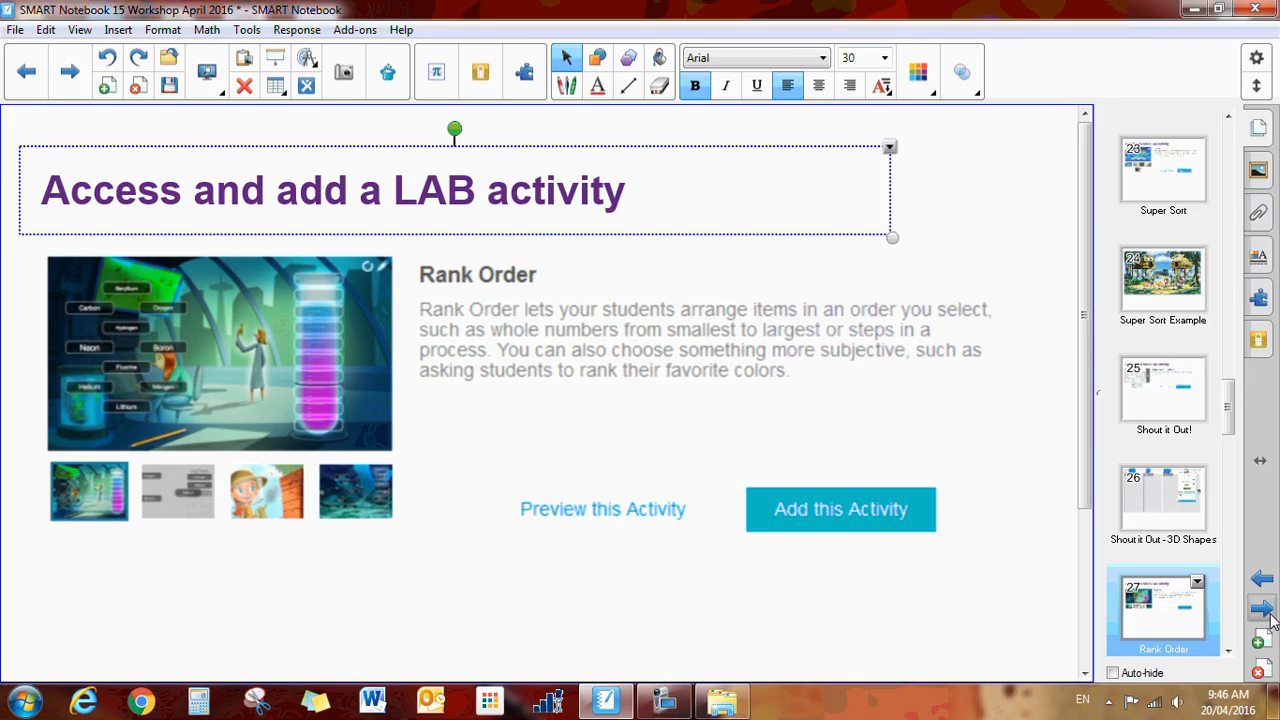
{"action": "mouse_move", "coordinate": [881, 540]}
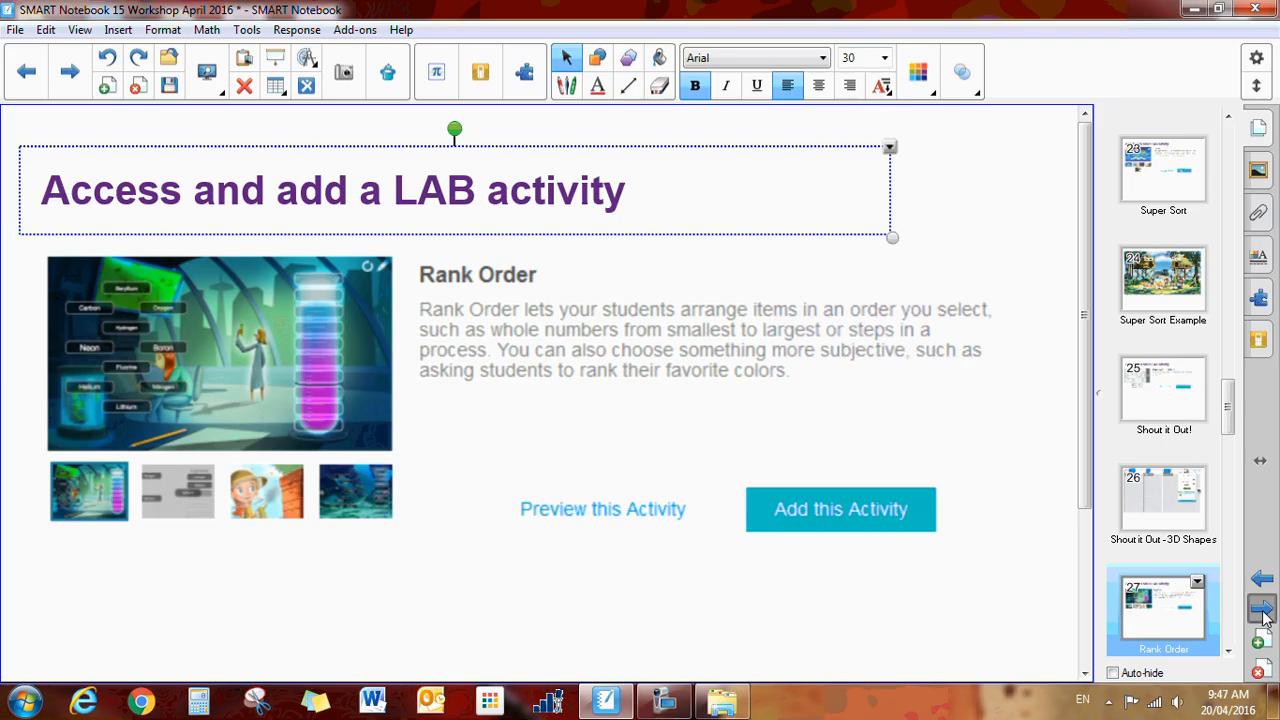
{"action": "left_click", "coordinate": [1257, 609]}
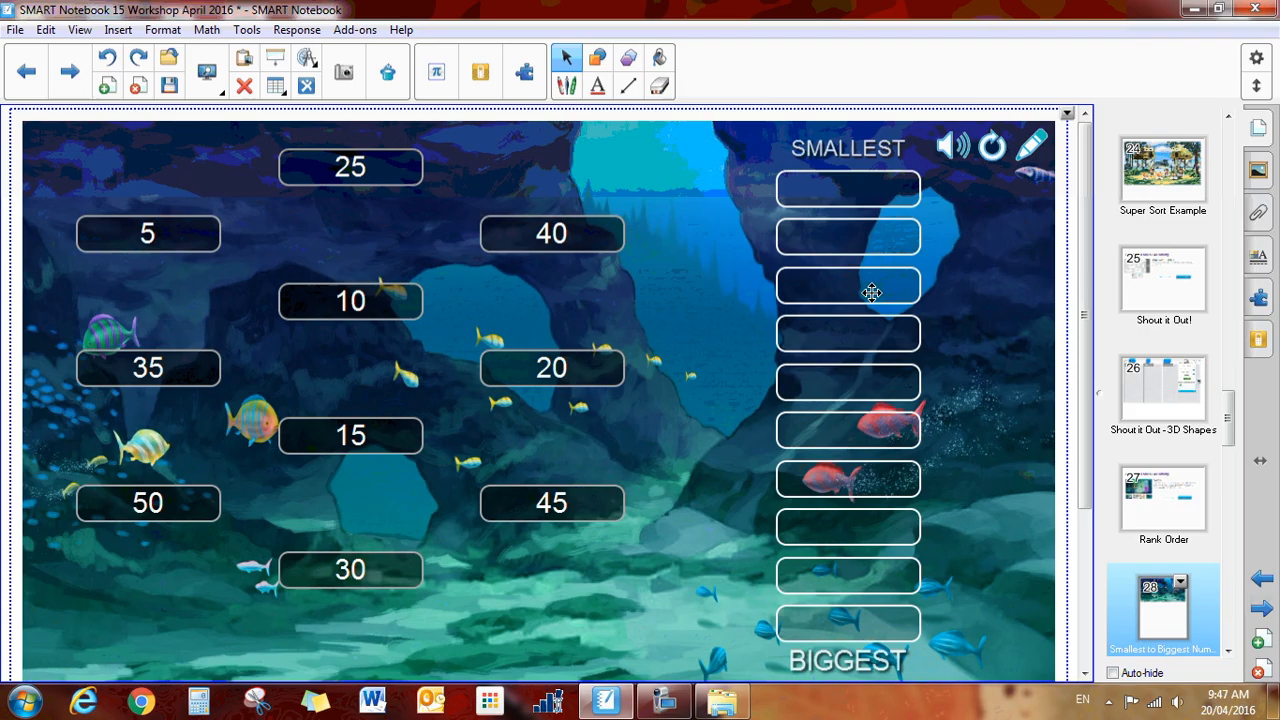
{"action": "mouse_move", "coordinate": [317, 410]}
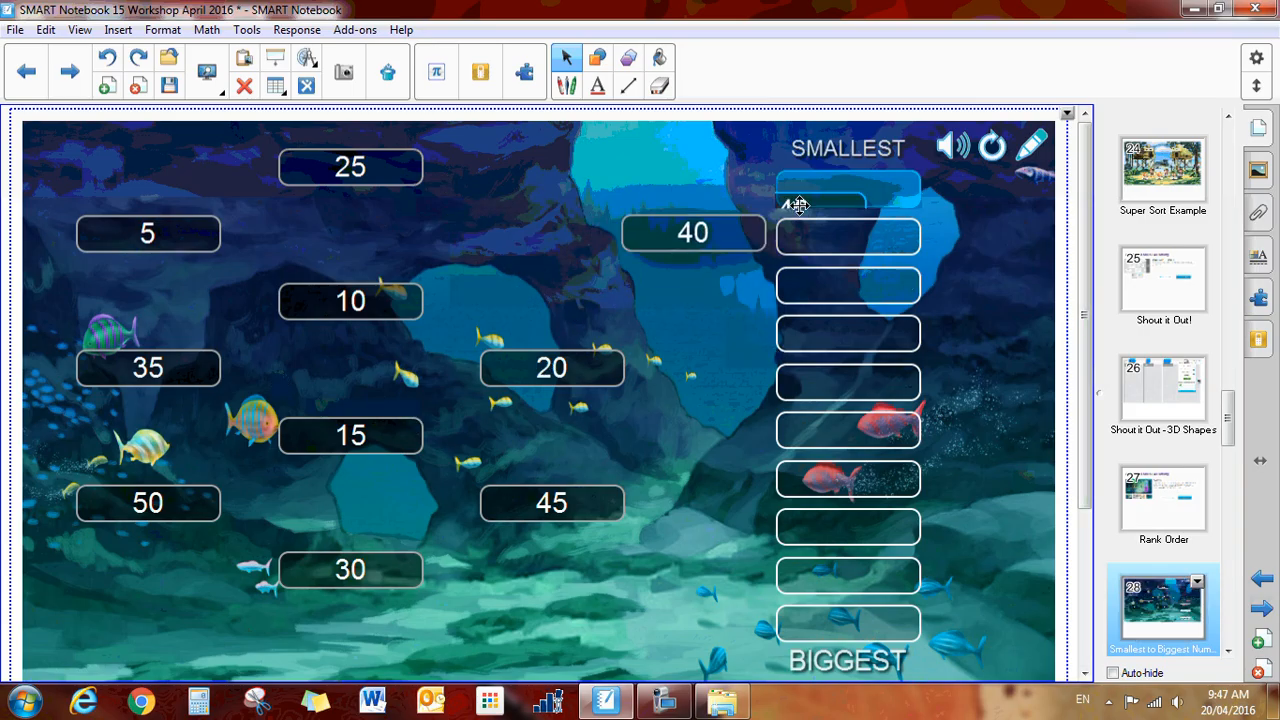
Place the 40 tile in the smallest slot, then pull it back out
{"action": "left_click_drag", "start_coordinate": [693, 232], "coordinate": [835, 192]}
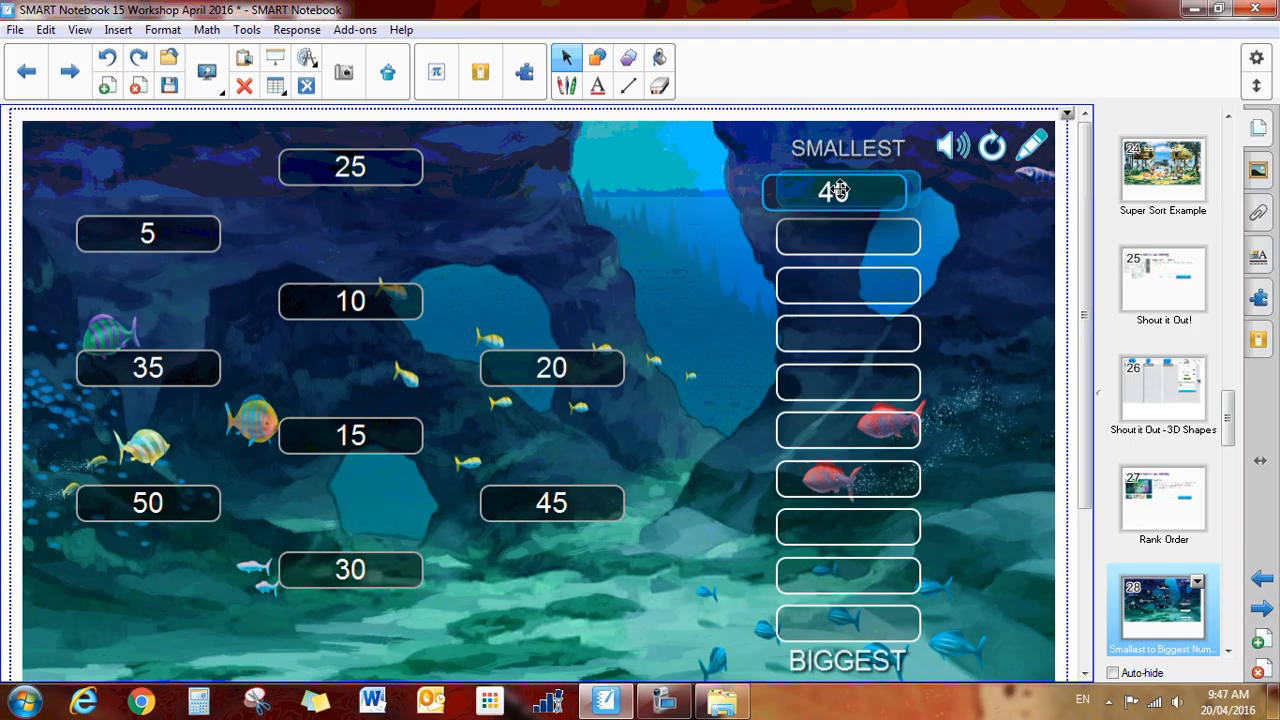
{"action": "left_click_drag", "start_coordinate": [835, 191], "coordinate": [567, 295]}
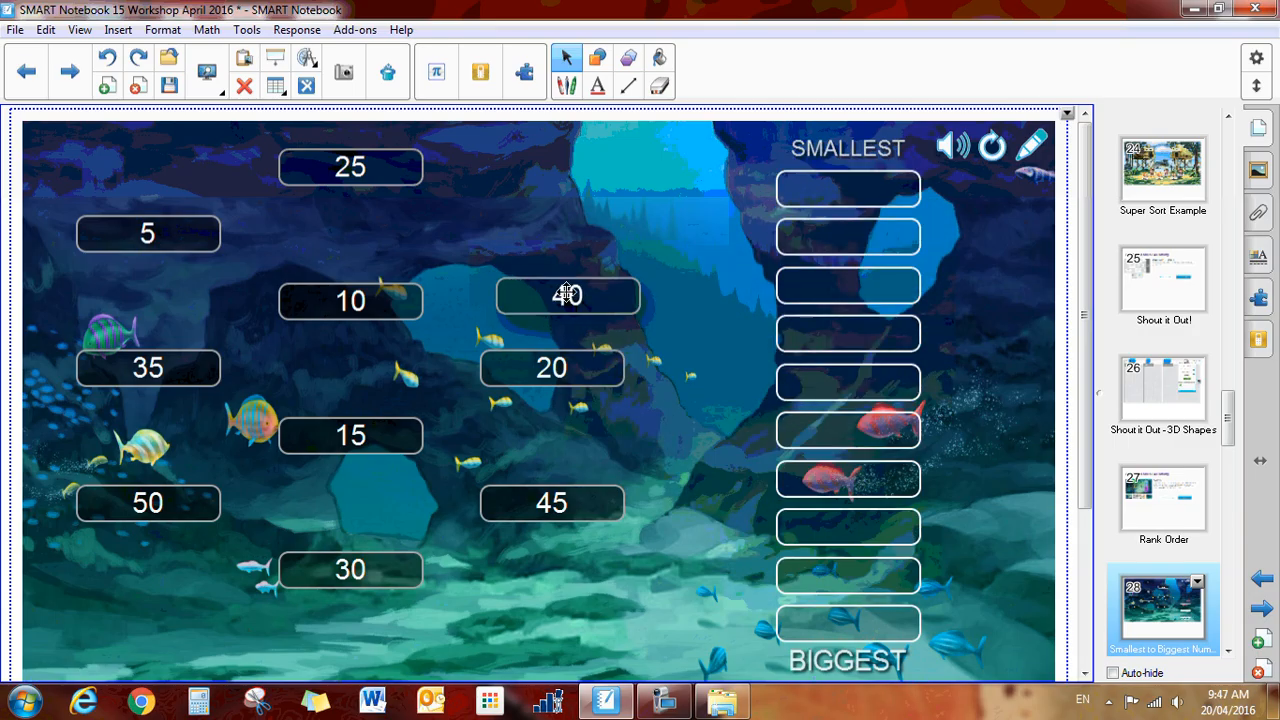
{"action": "mouse_move", "coordinate": [538, 392]}
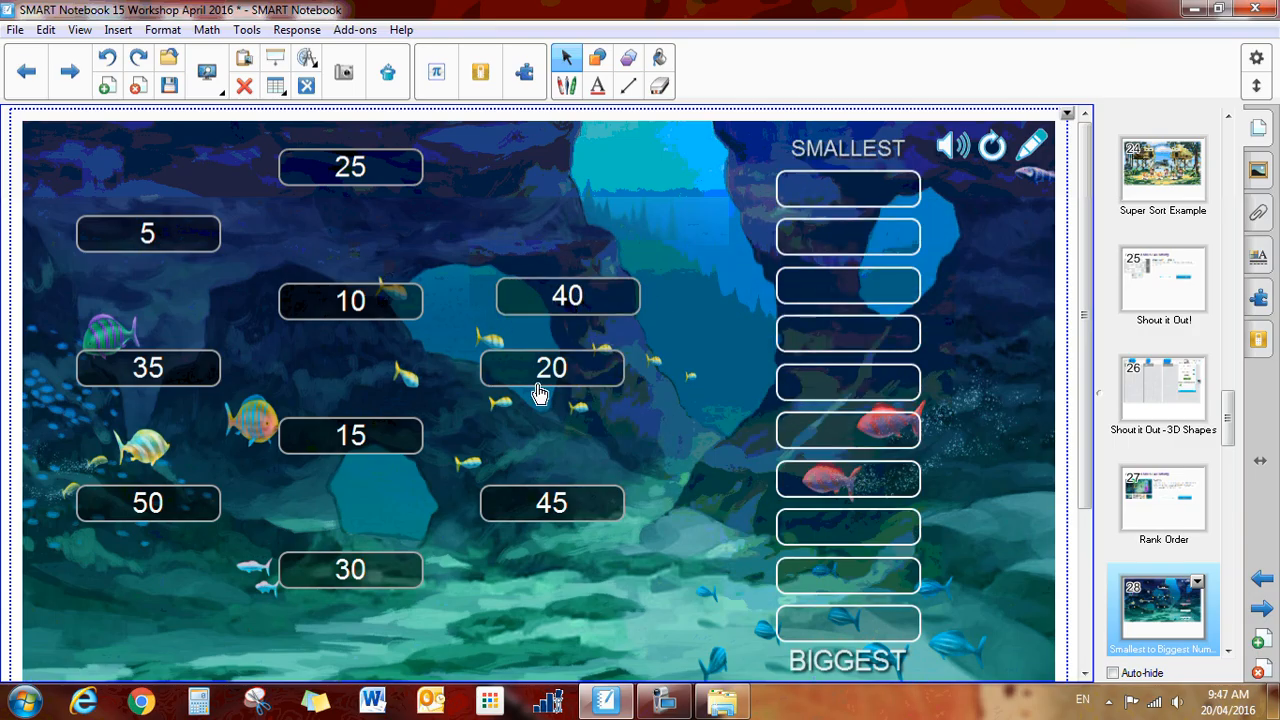
{"action": "mouse_move", "coordinate": [631, 492]}
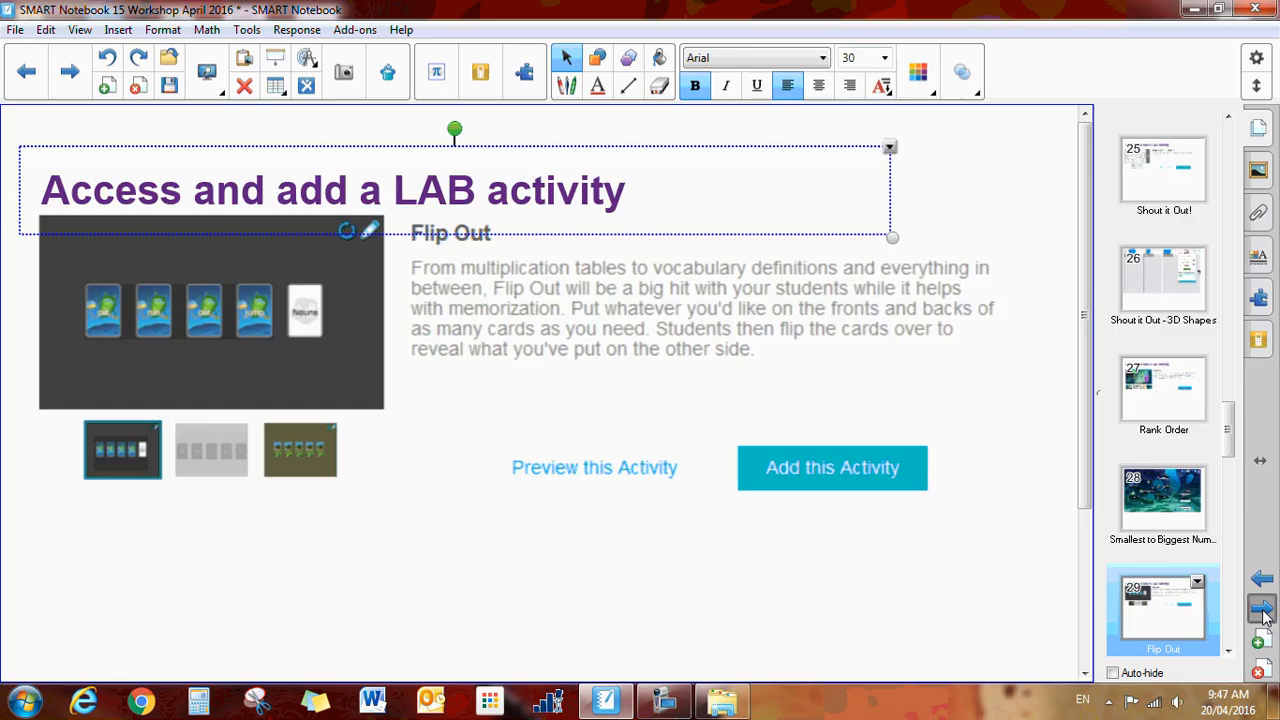
Reach the Province Abbreviations Flip Out, flip SK, QC and a third card, then reset them face down
{"action": "left_click", "coordinate": [1261, 608]}
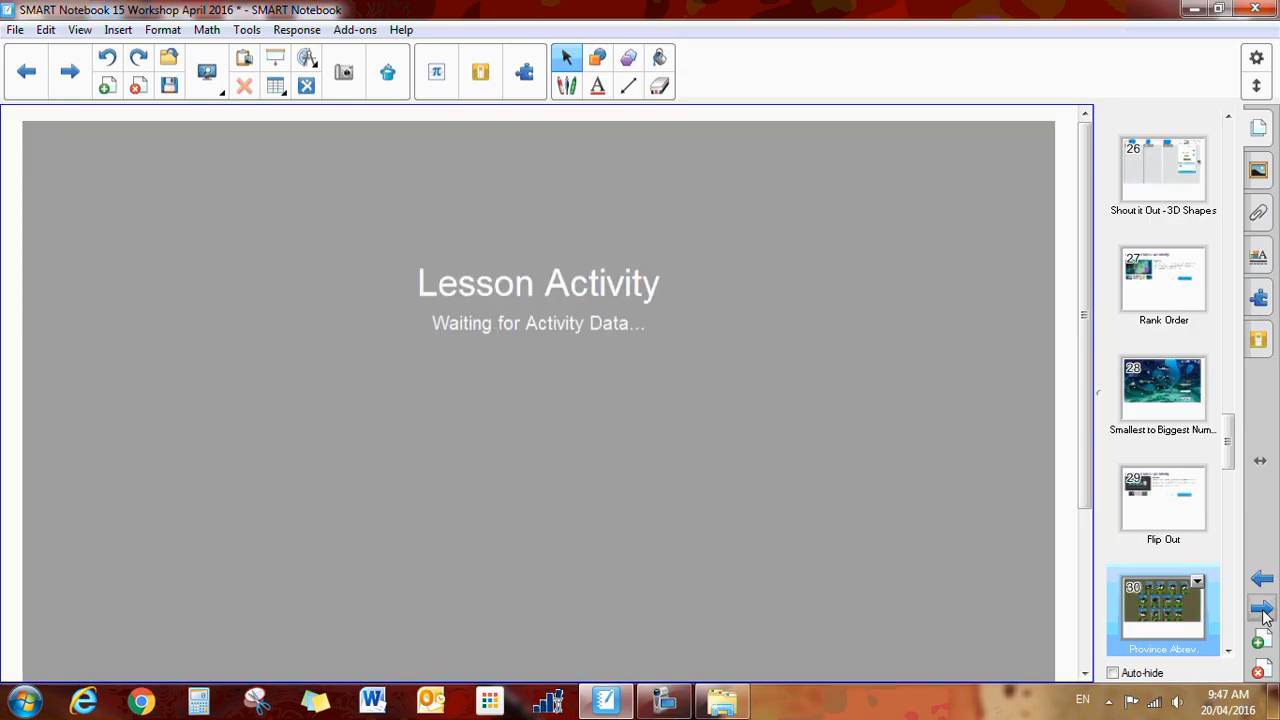
{"action": "left_click", "coordinate": [1262, 610]}
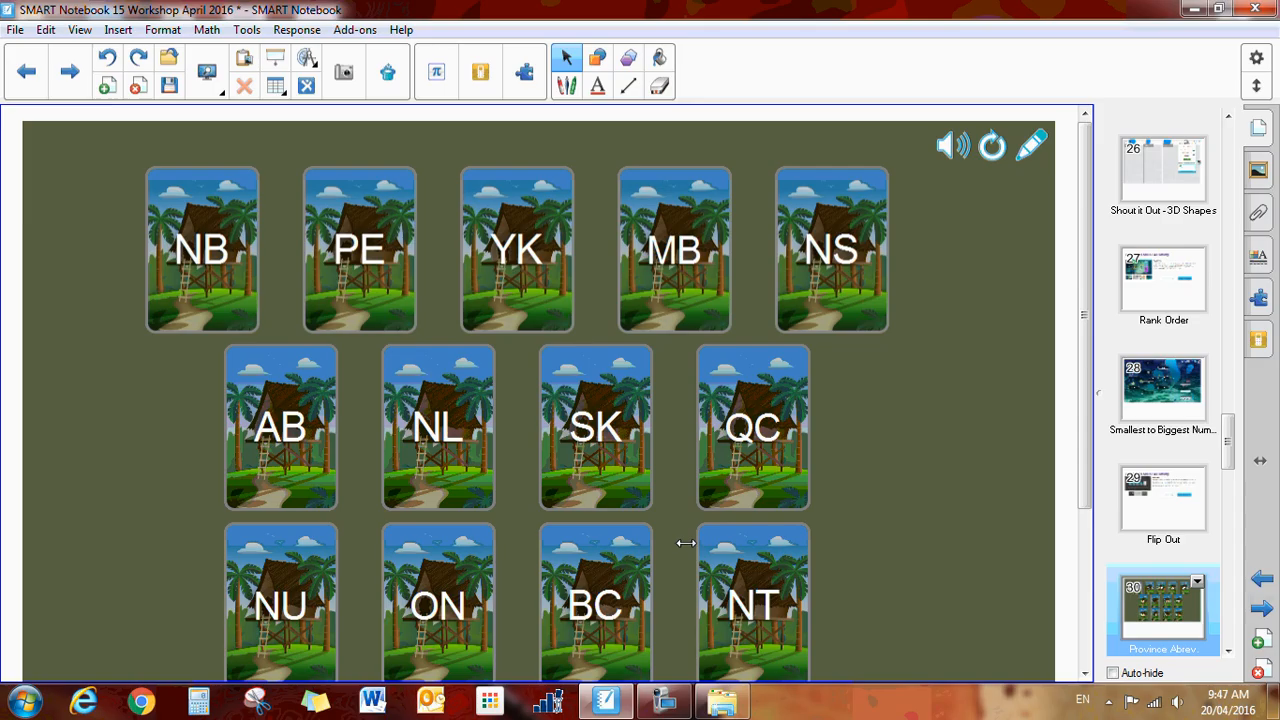
{"action": "mouse_move", "coordinate": [563, 468]}
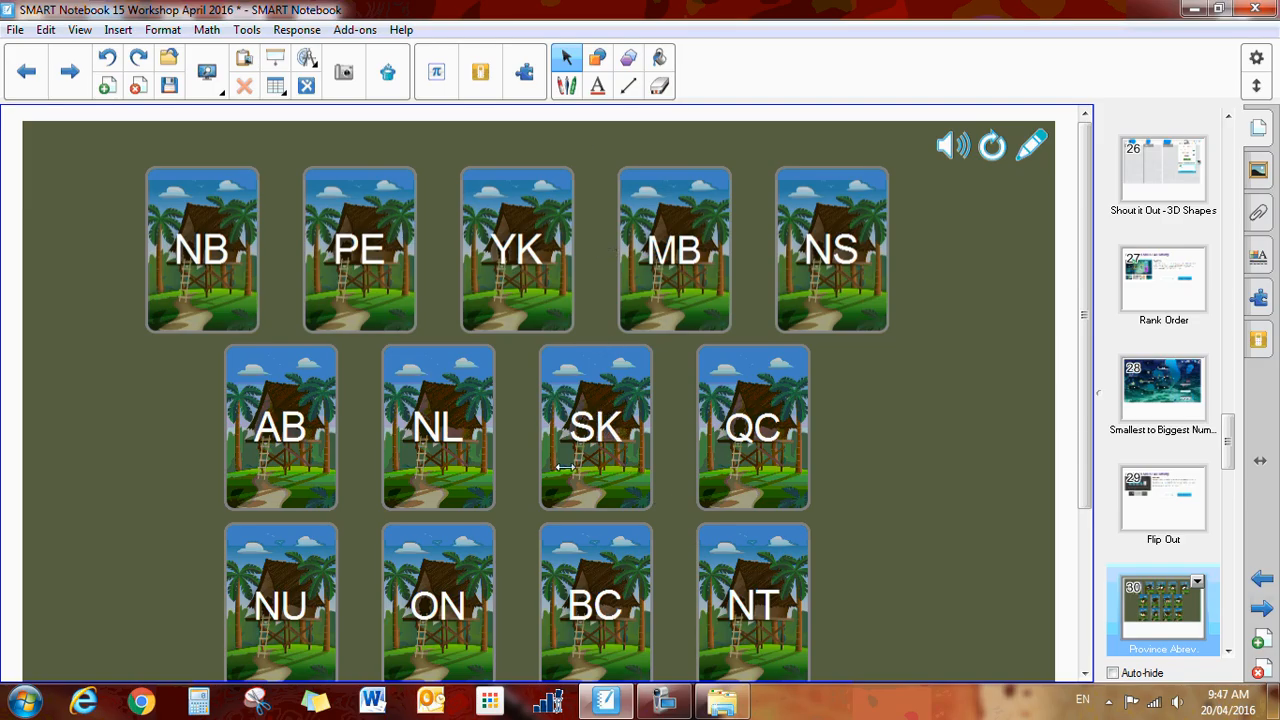
{"action": "left_click", "coordinate": [595, 427]}
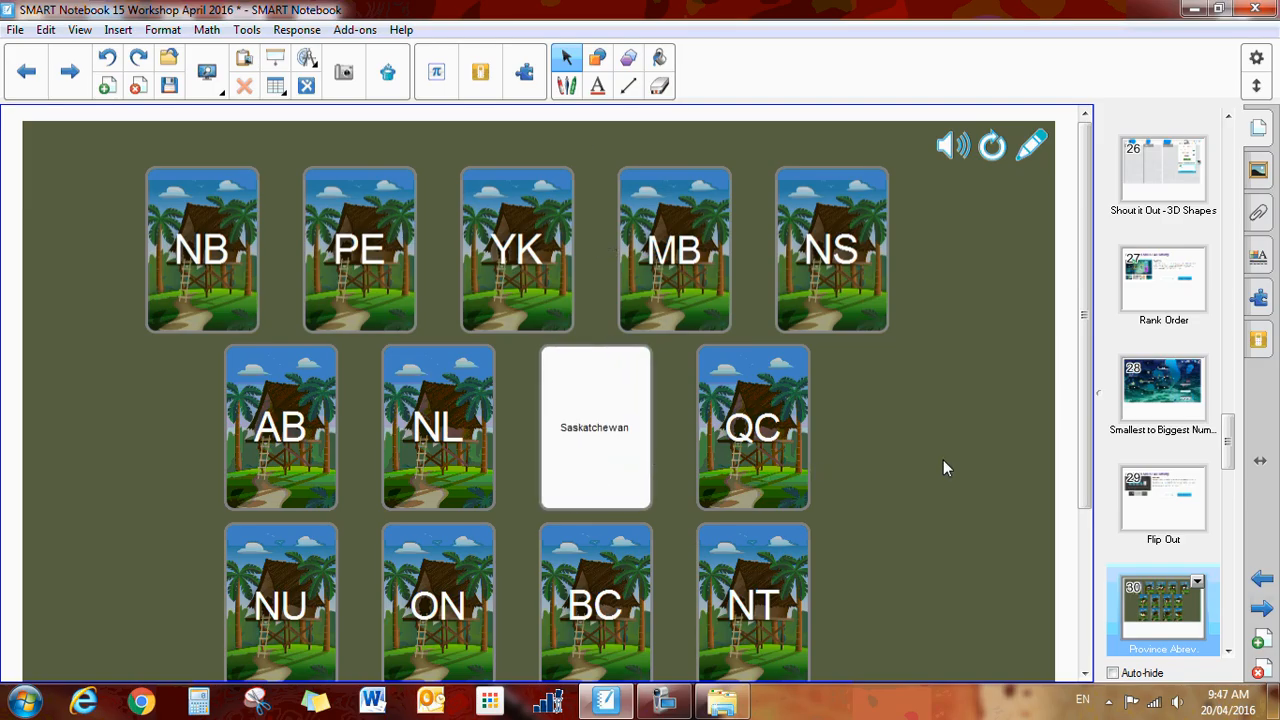
{"action": "left_click", "coordinate": [752, 428]}
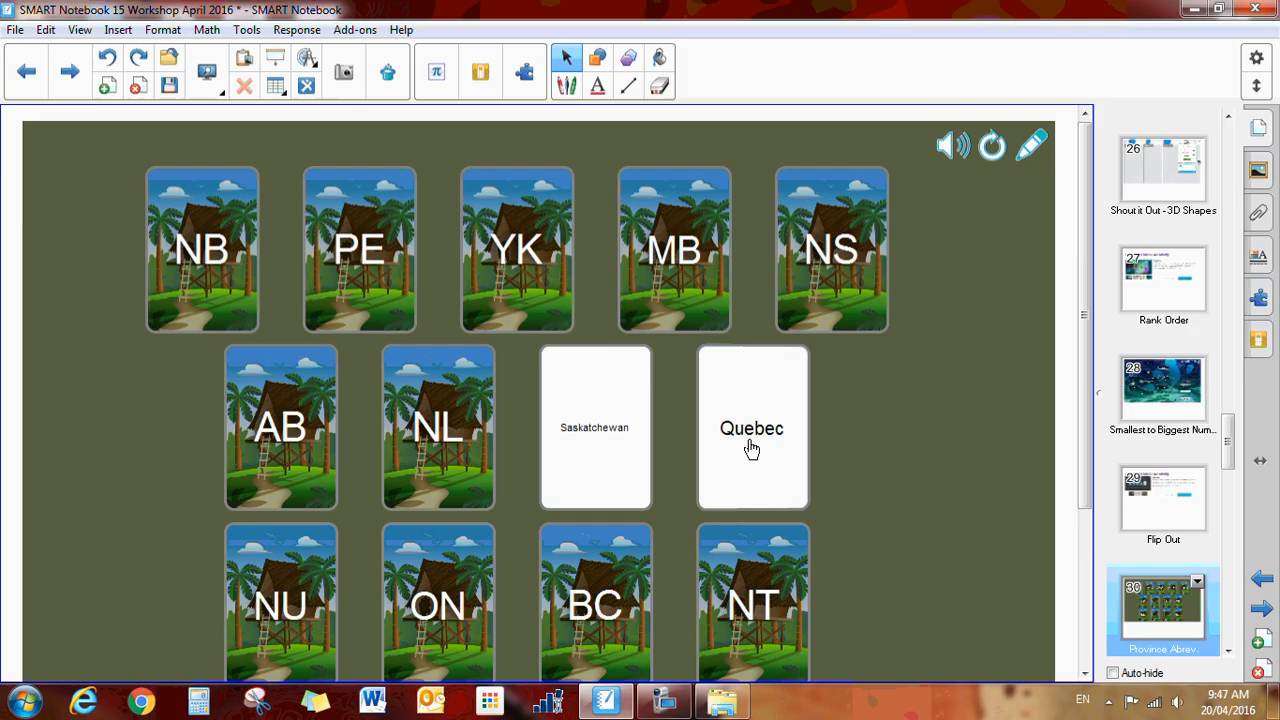
{"action": "left_click", "coordinate": [280, 428]}
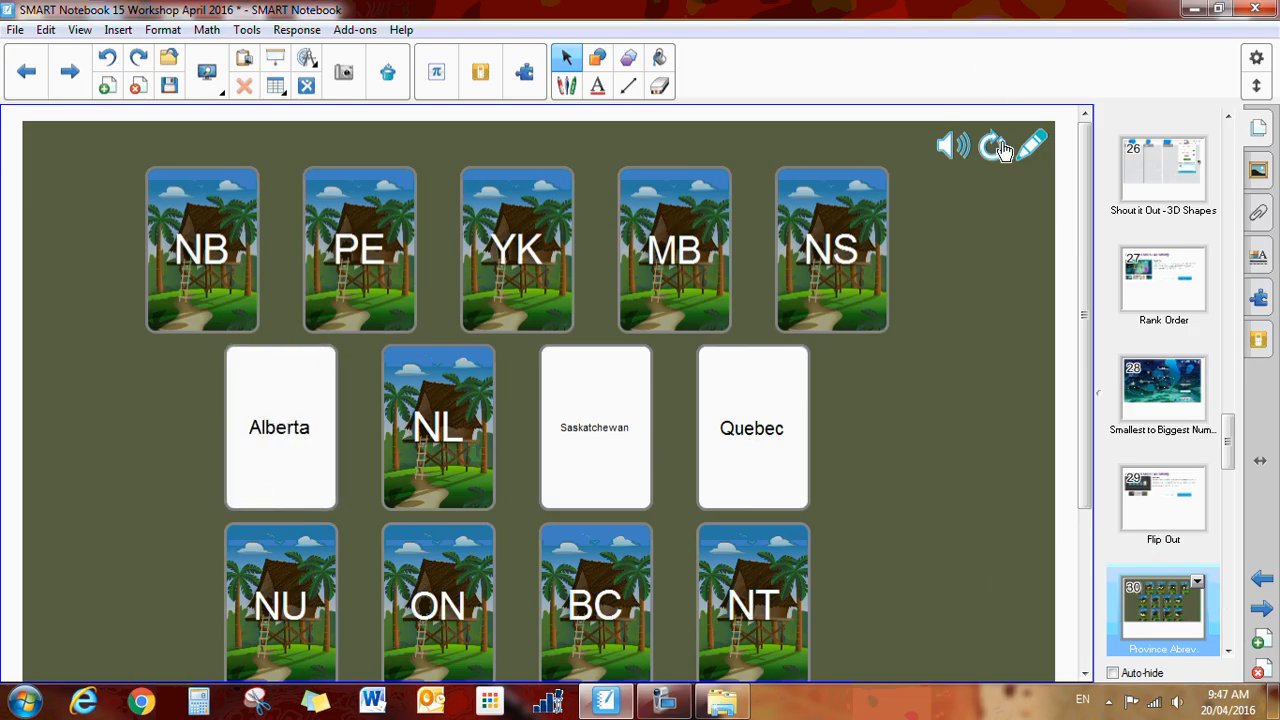
{"action": "left_click", "coordinate": [992, 145]}
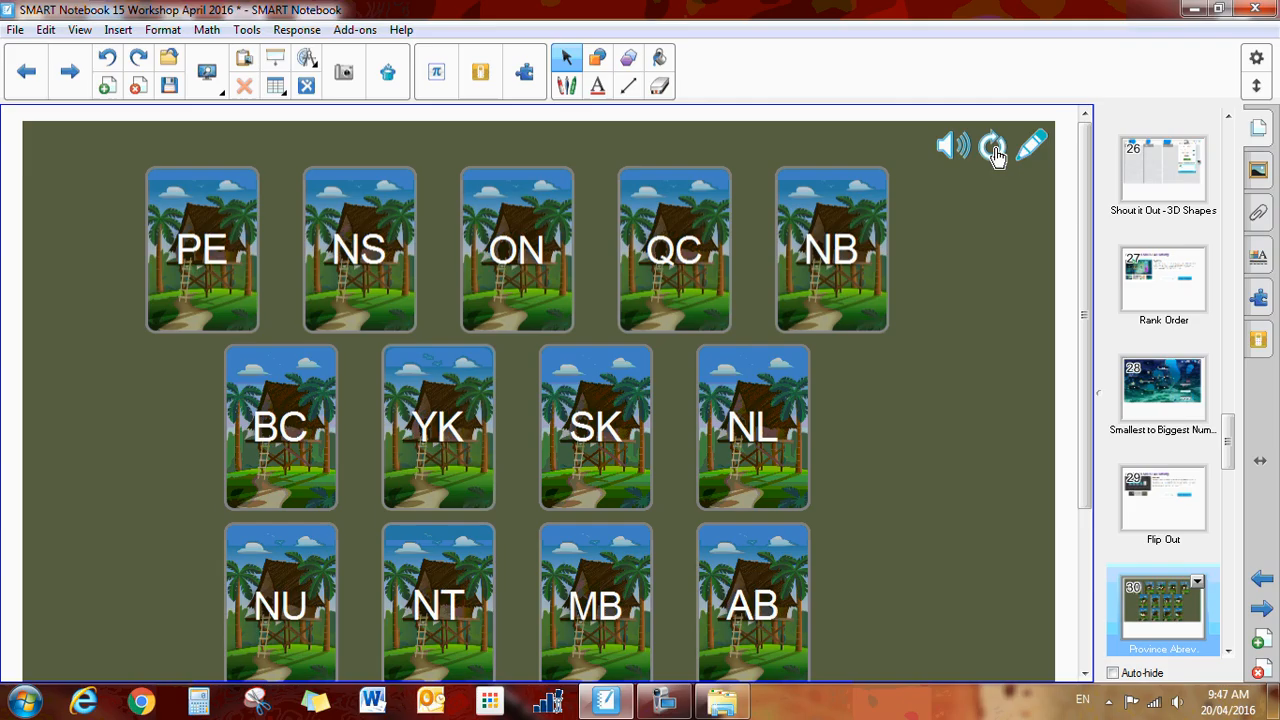
{"action": "mouse_move", "coordinate": [1029, 158]}
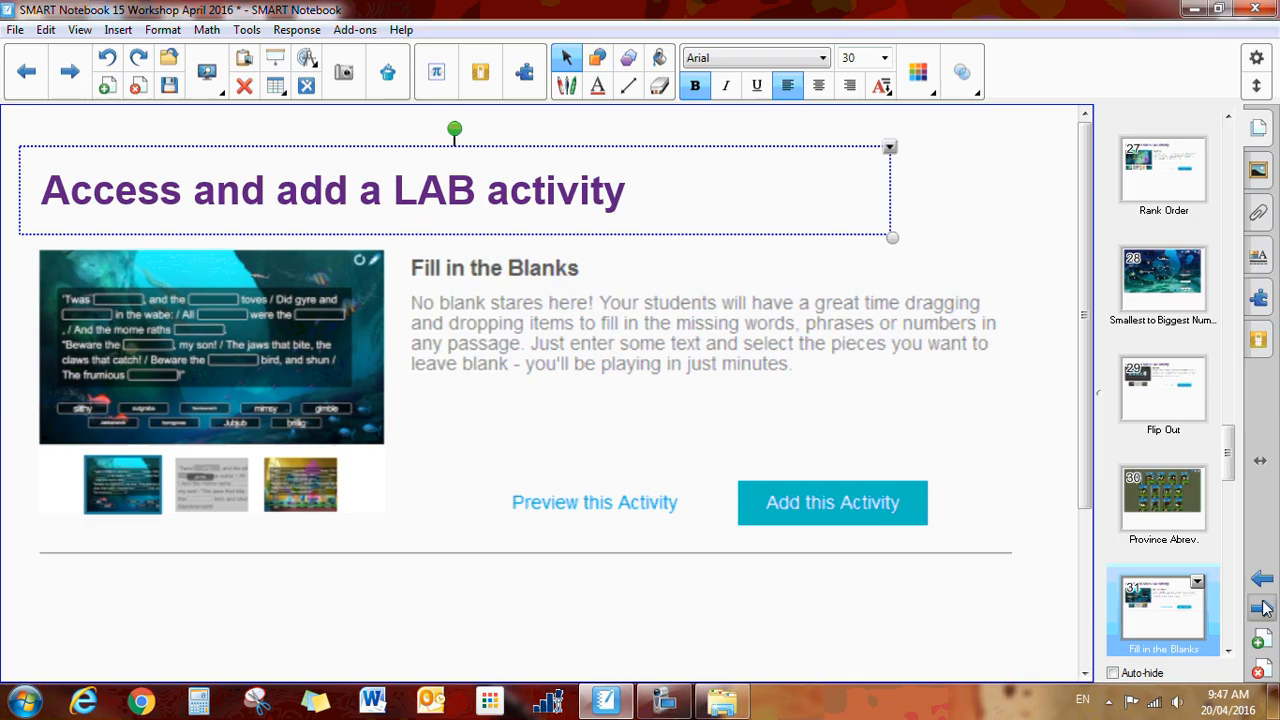
{"action": "mouse_move", "coordinate": [1245, 614]}
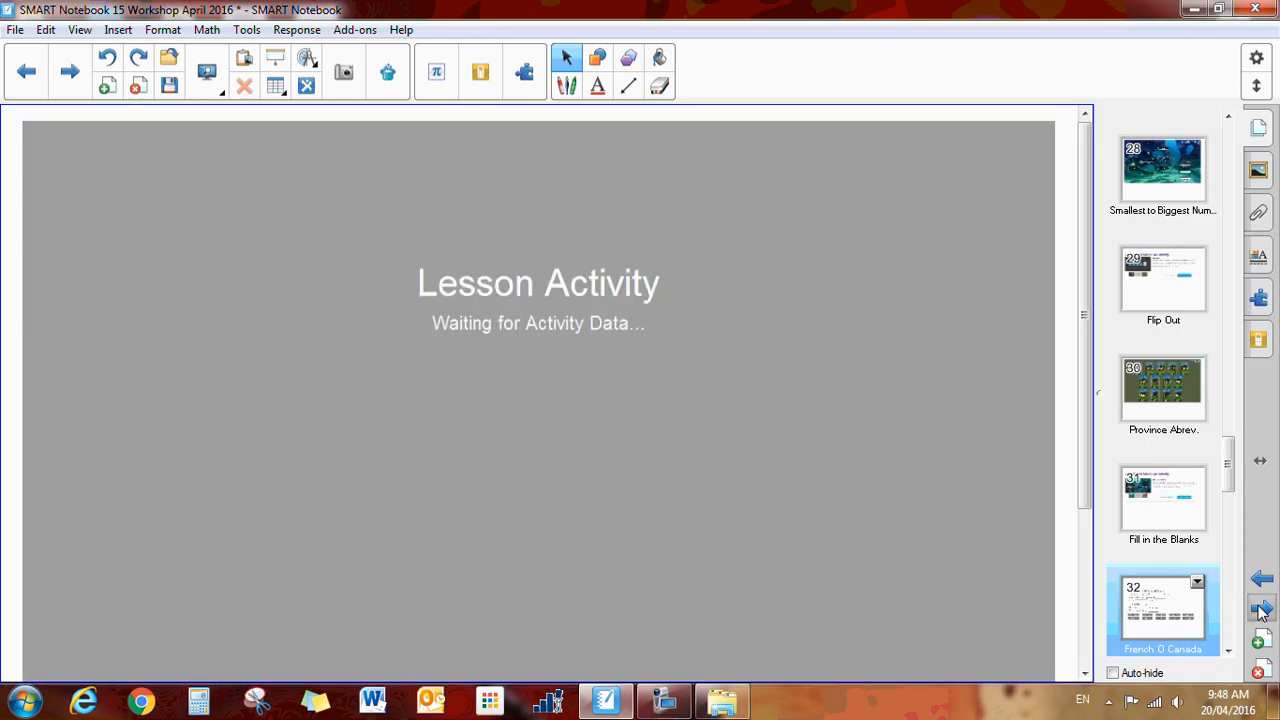
Load the French O Canada activity and drag brillants into a blank in the anthem
{"action": "left_click", "coordinate": [1163, 610]}
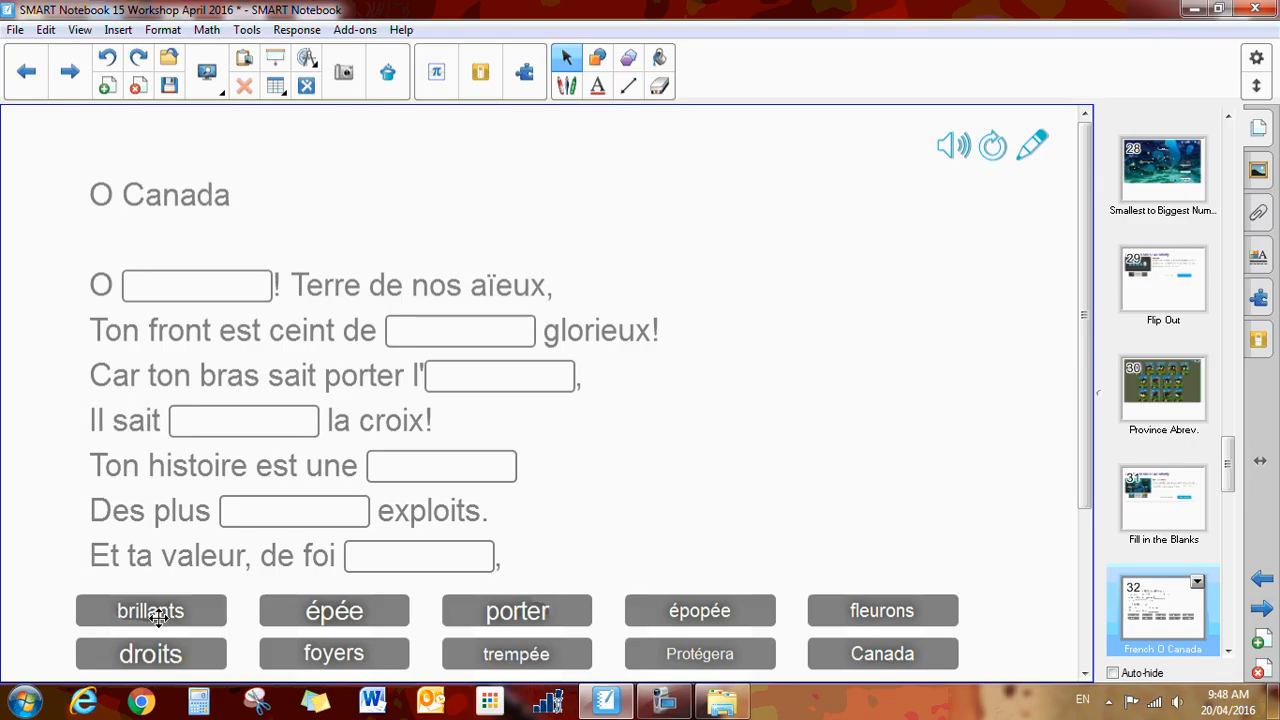
{"action": "left_click", "coordinate": [150, 611]}
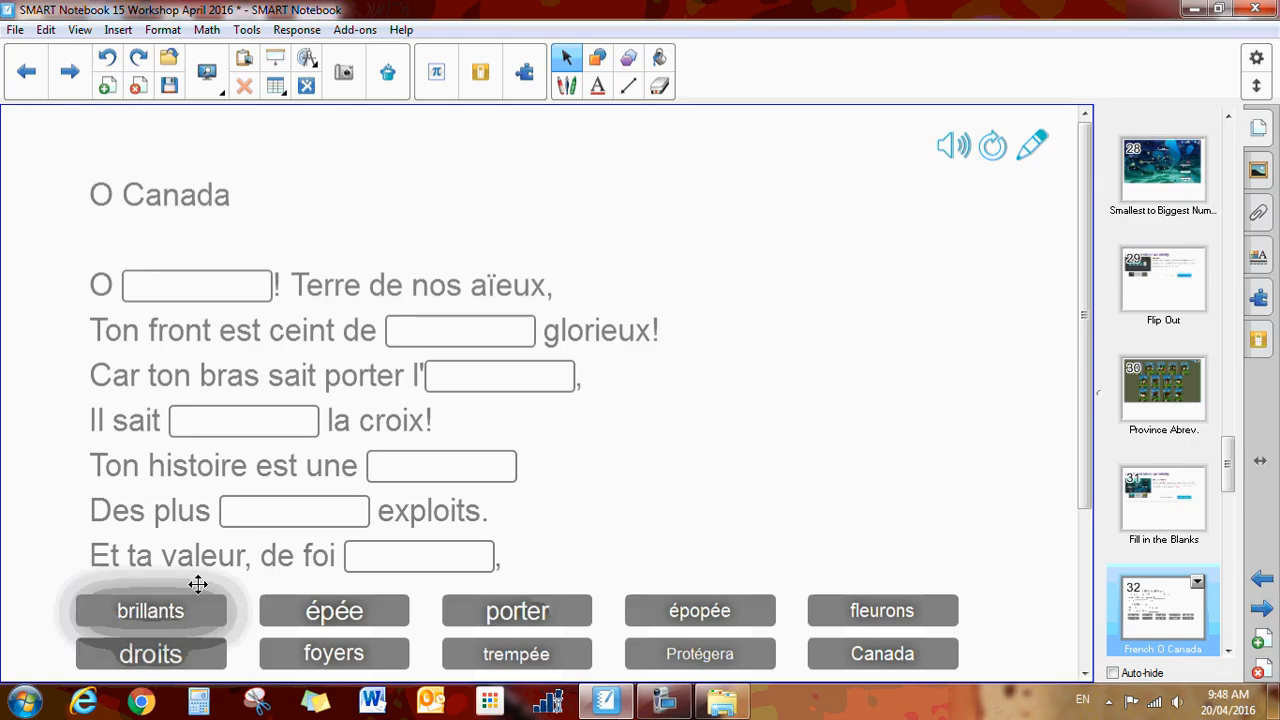
{"action": "left_click_drag", "start_coordinate": [150, 611], "coordinate": [196, 285]}
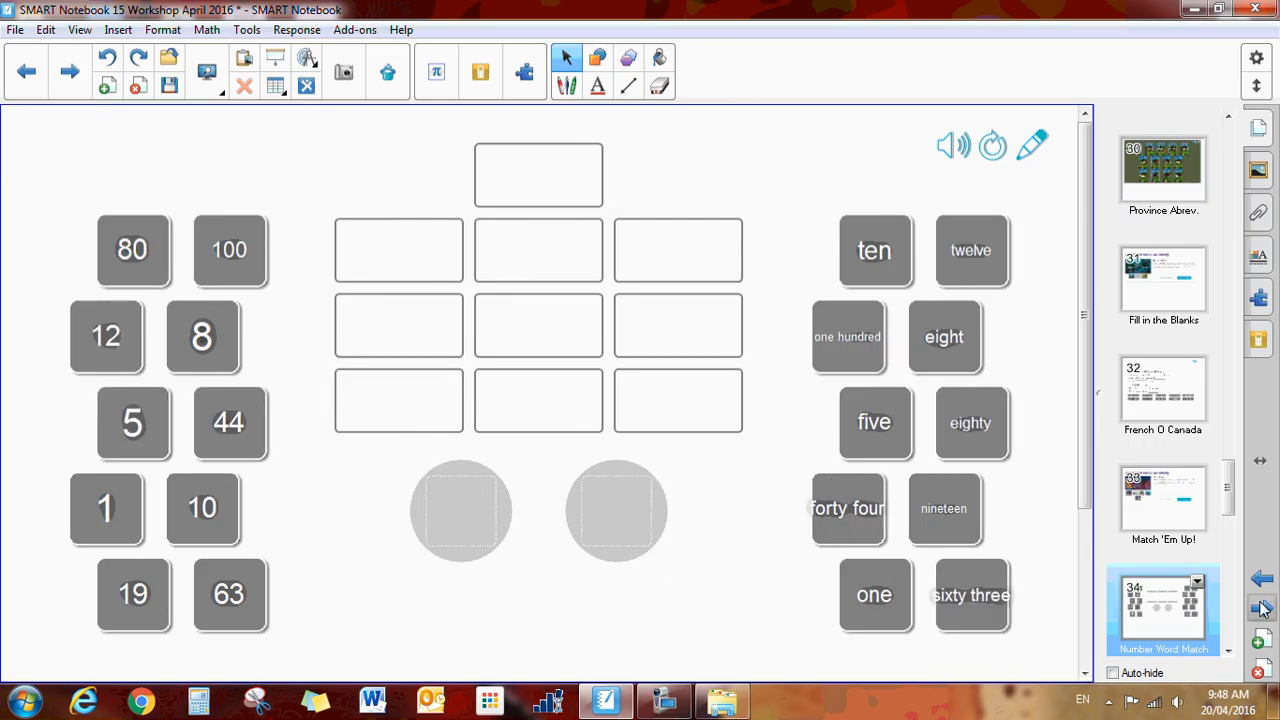
Pair the 100 tile with one hundred in a slot, then advance to Rhyming Words
{"action": "left_click_drag", "start_coordinate": [229, 250], "coordinate": [498, 174]}
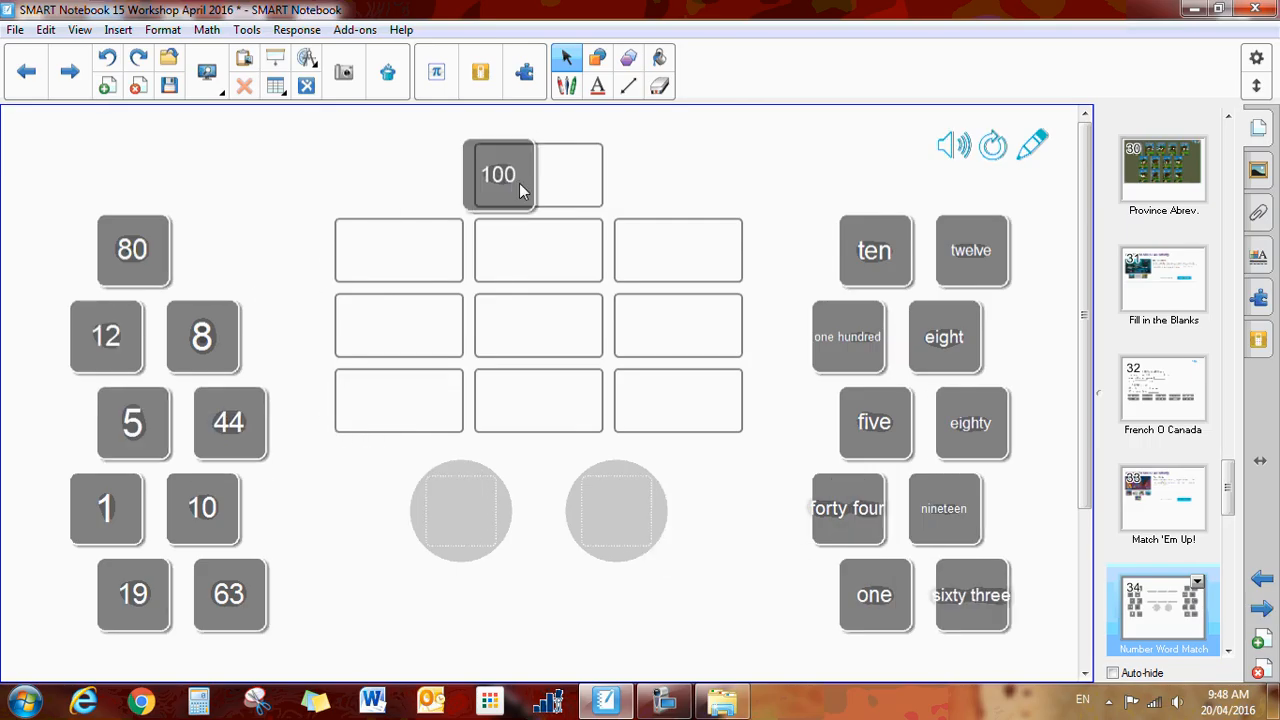
{"action": "left_click_drag", "start_coordinate": [498, 174], "coordinate": [348, 490]}
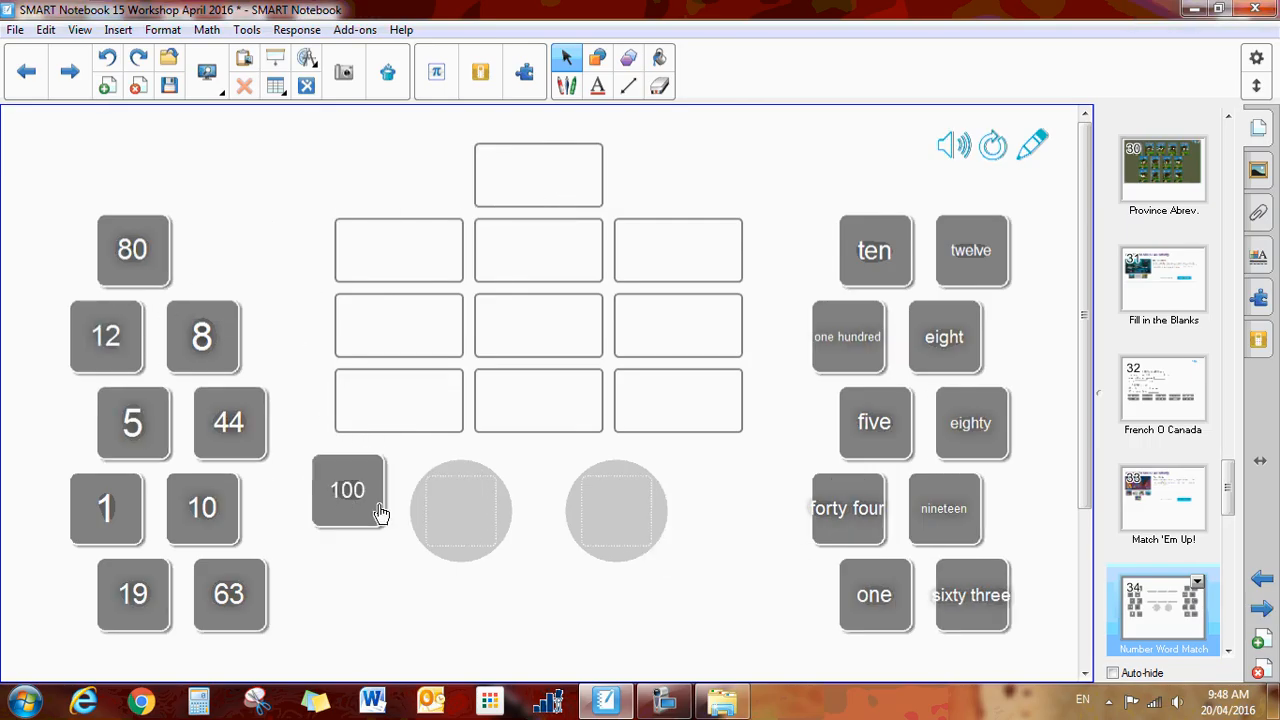
{"action": "left_click_drag", "start_coordinate": [347, 489], "coordinate": [460, 510]}
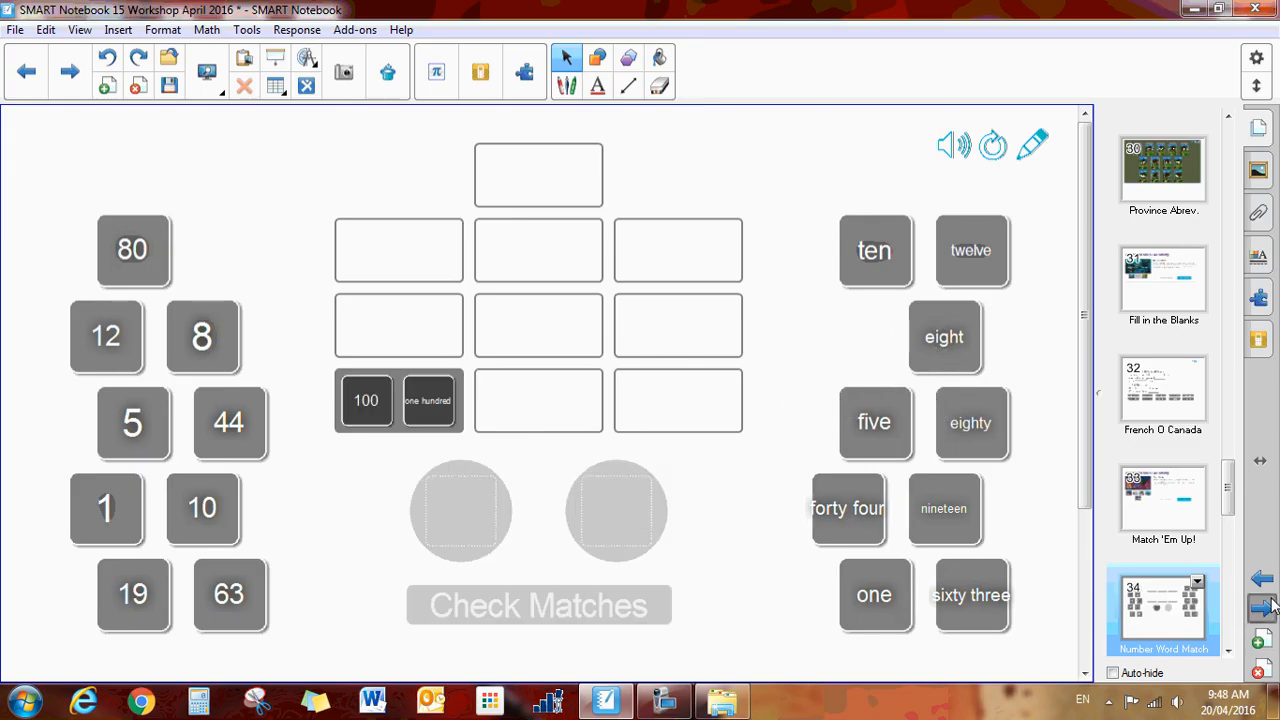
{"action": "left_click", "coordinate": [1262, 604]}
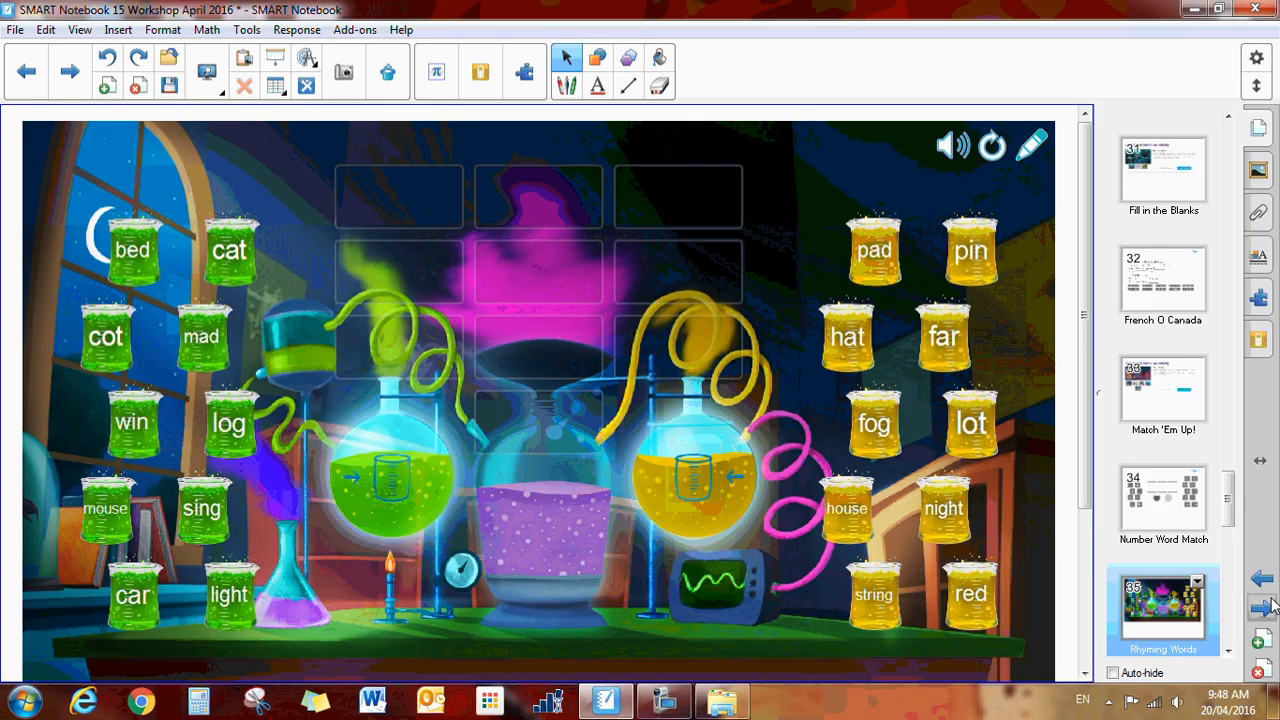
Drop log into the green flask and fog into the yellow flask
{"action": "left_click_drag", "start_coordinate": [229, 422], "coordinate": [360, 518]}
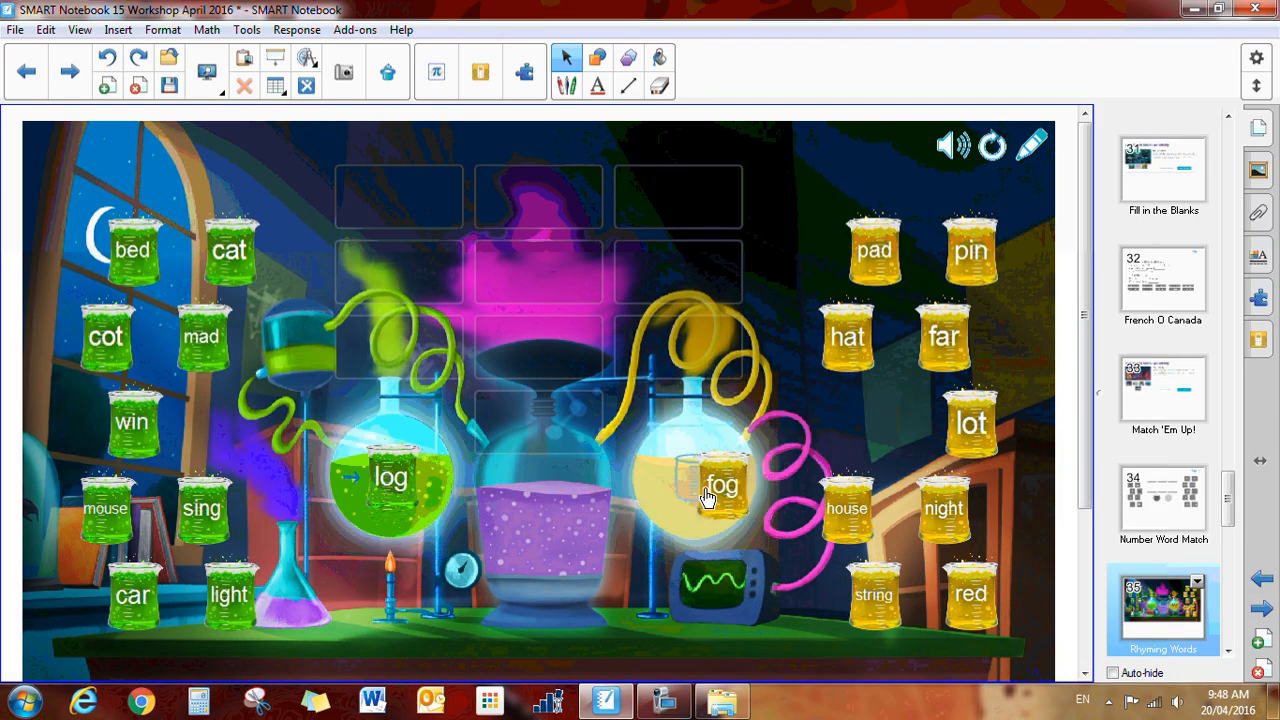
{"action": "left_click_drag", "start_coordinate": [720, 485], "coordinate": [400, 195]}
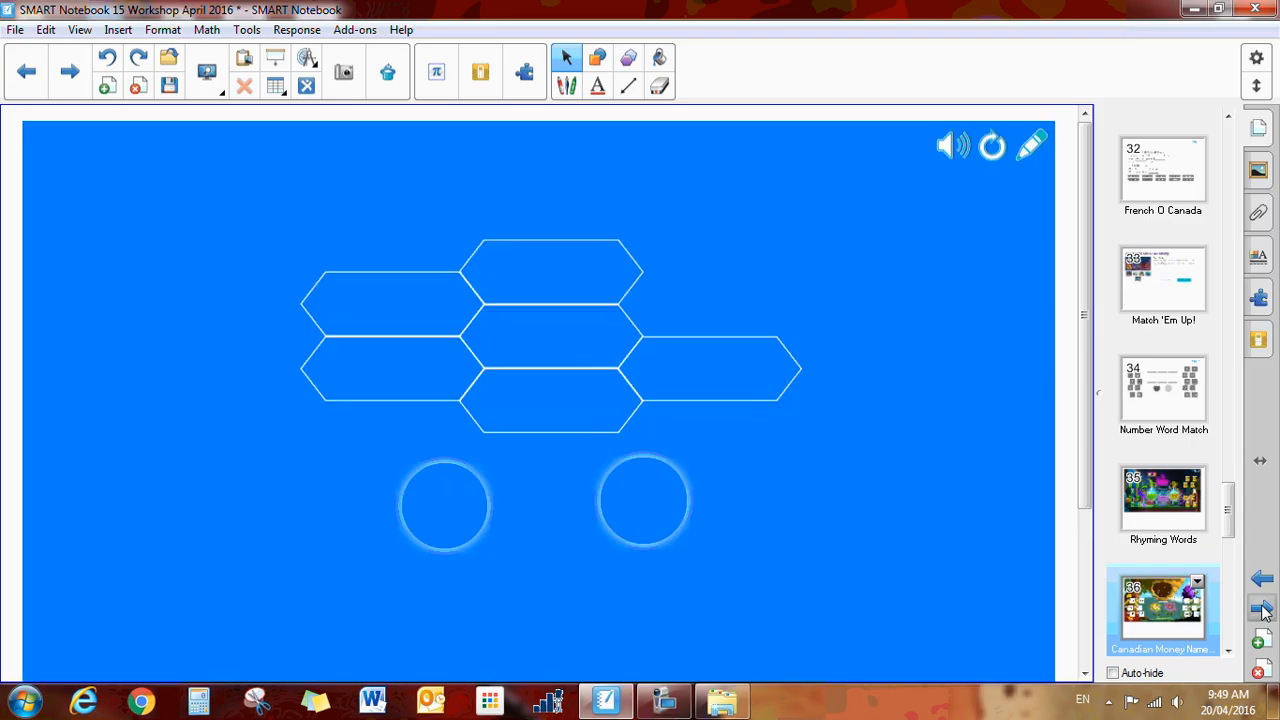
Load Canadian Money Names, pair nickel with the 5¢ coin, then advance to Label Reveal
{"action": "left_click", "coordinate": [1163, 610]}
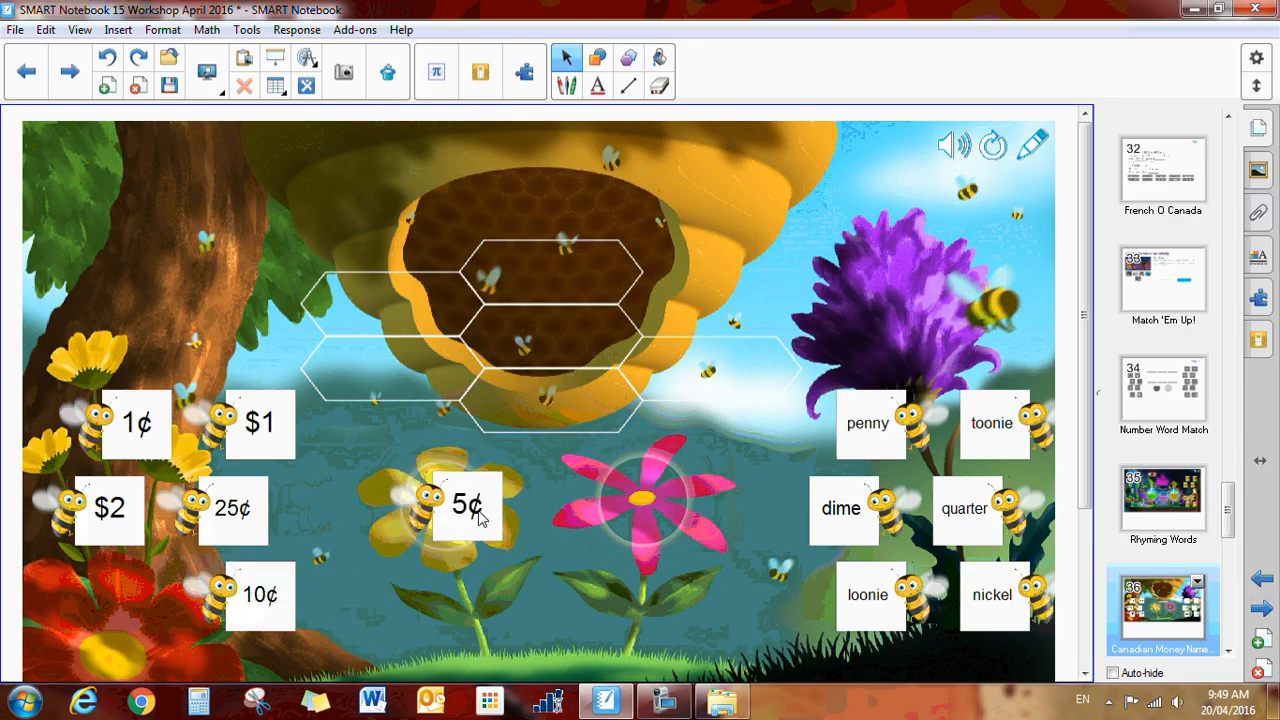
{"action": "left_click_drag", "start_coordinate": [992, 594], "coordinate": [580, 547]}
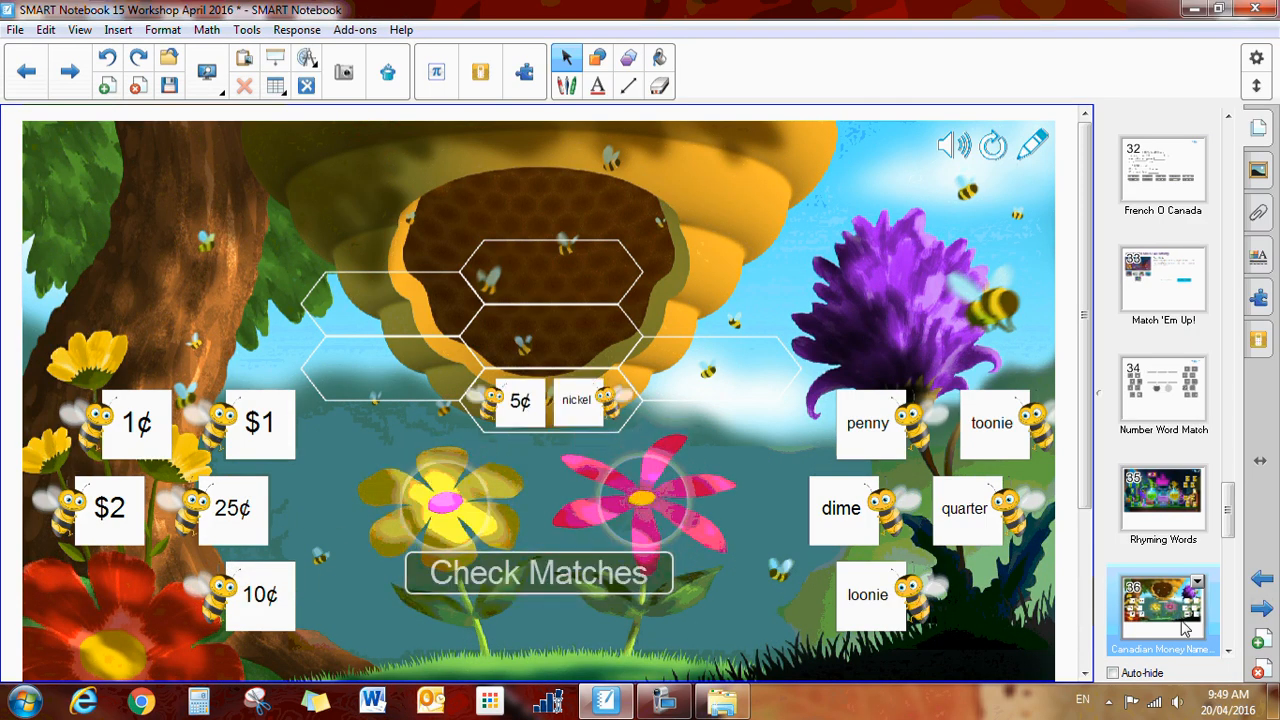
{"action": "left_click", "coordinate": [1260, 607]}
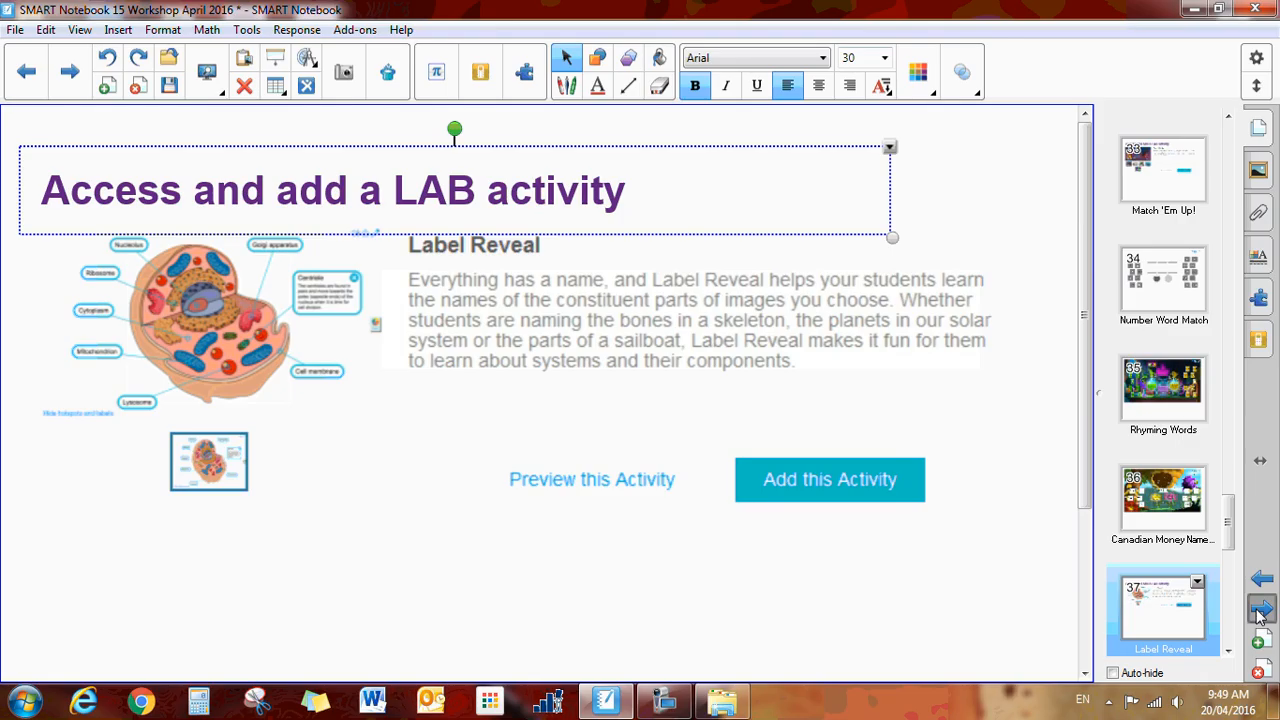
Go to the water cycle Label Reveal diagram page and explore its labels
{"action": "left_click", "coordinate": [829, 479]}
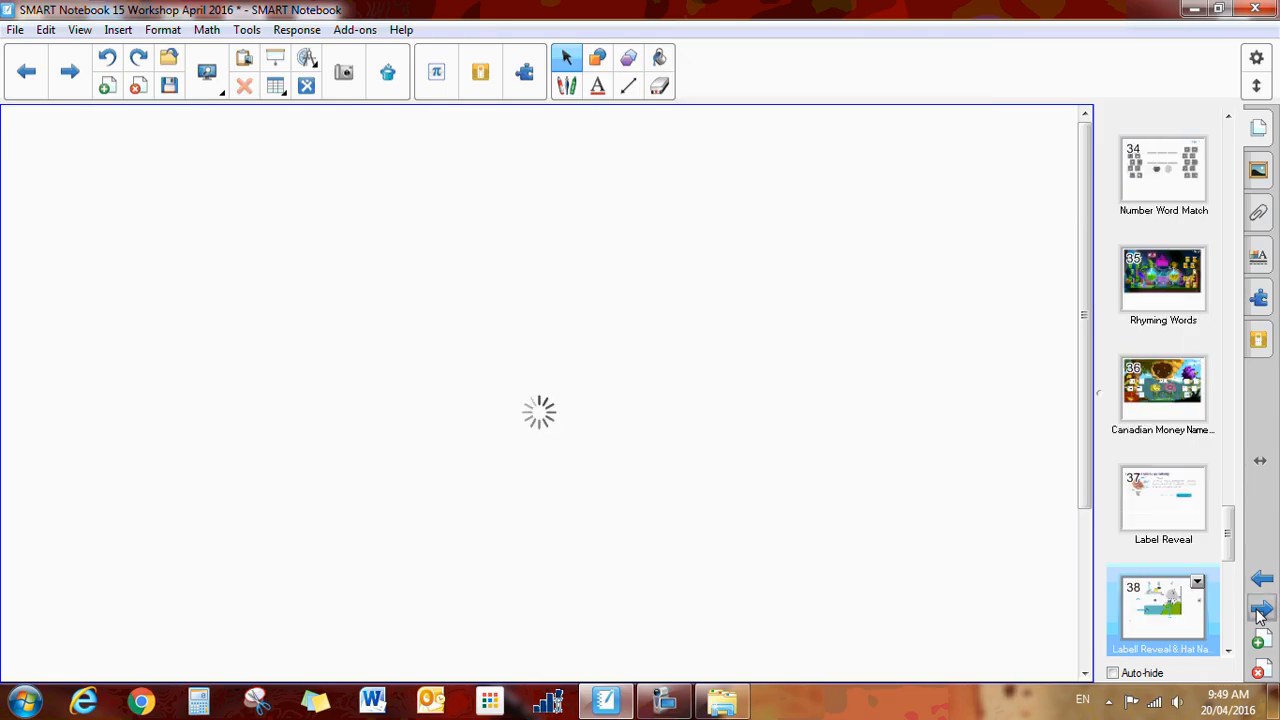
{"action": "left_click", "coordinate": [1163, 612]}
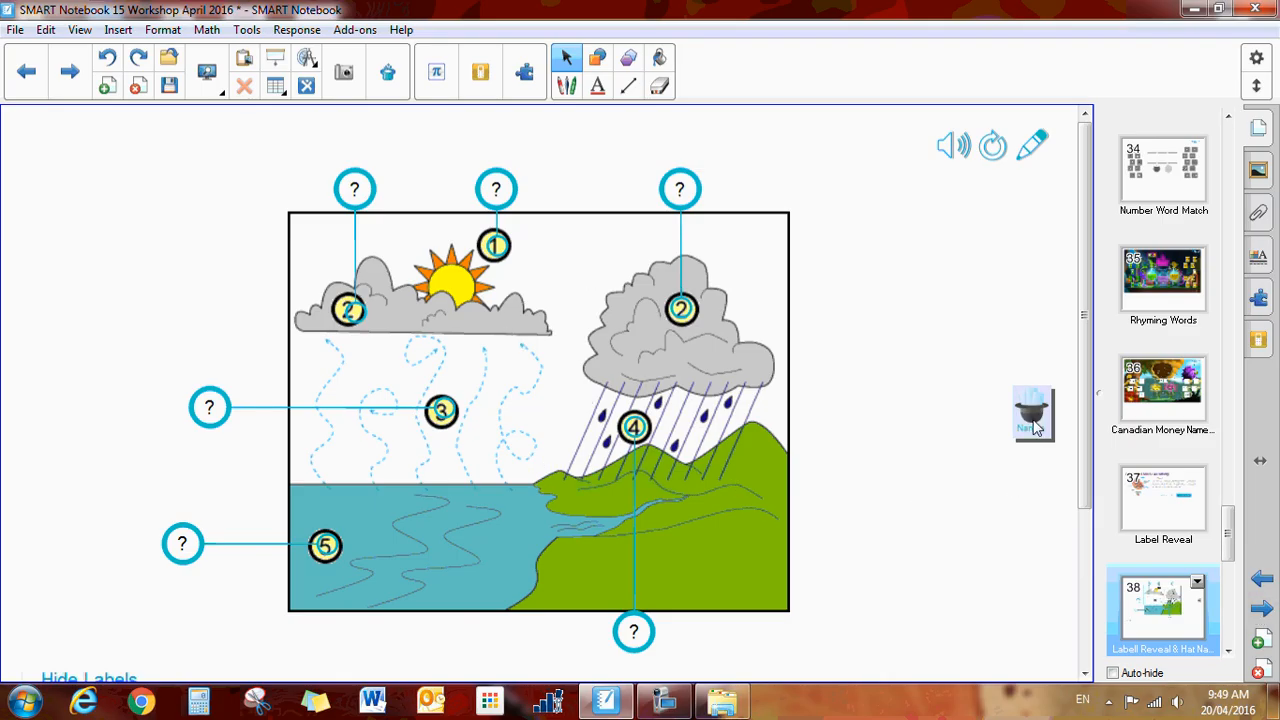
{"action": "left_click", "coordinate": [1032, 413]}
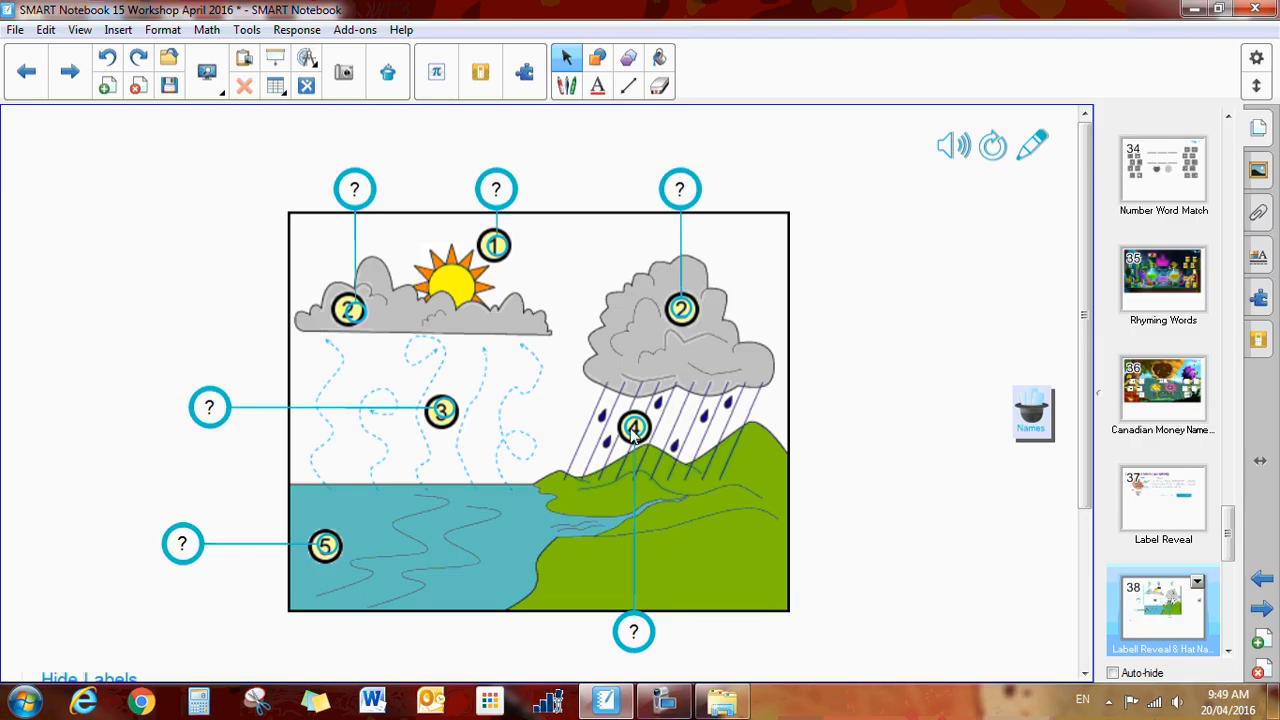
{"action": "mouse_move", "coordinate": [634, 632]}
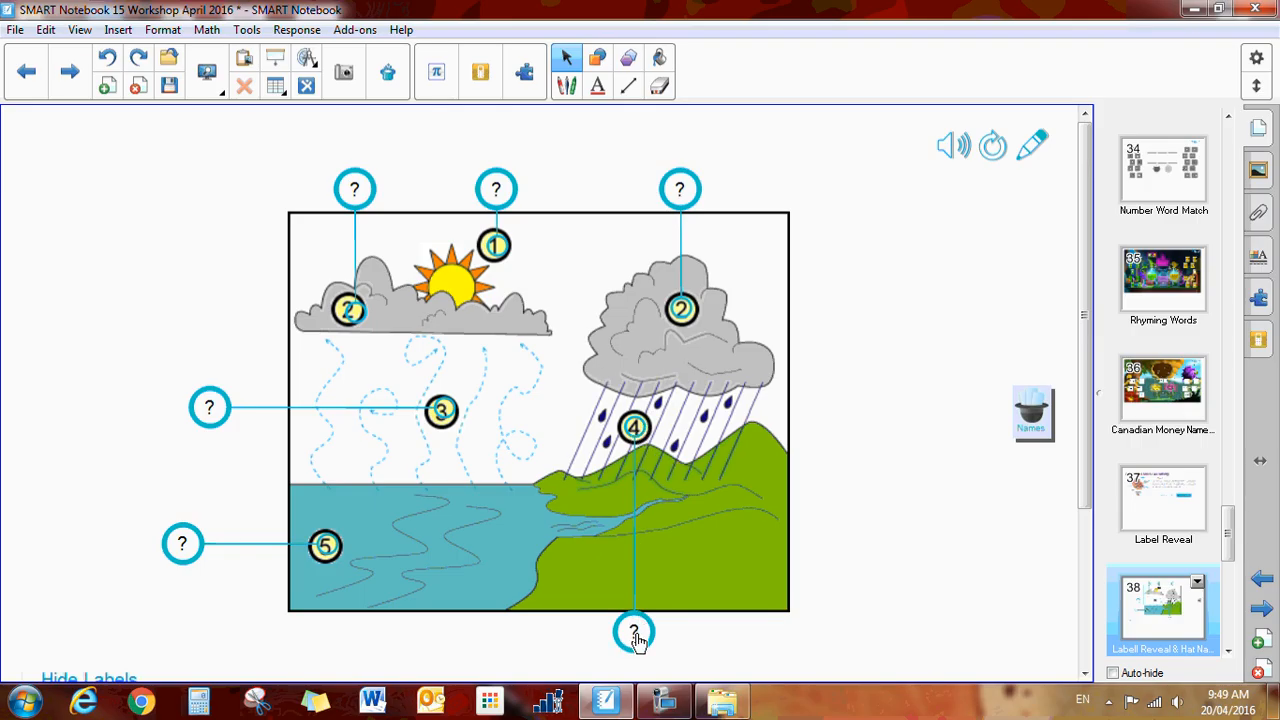
Reveal the bottom Precipitation label, then advance to the Speedup description page
{"action": "left_click", "coordinate": [632, 632]}
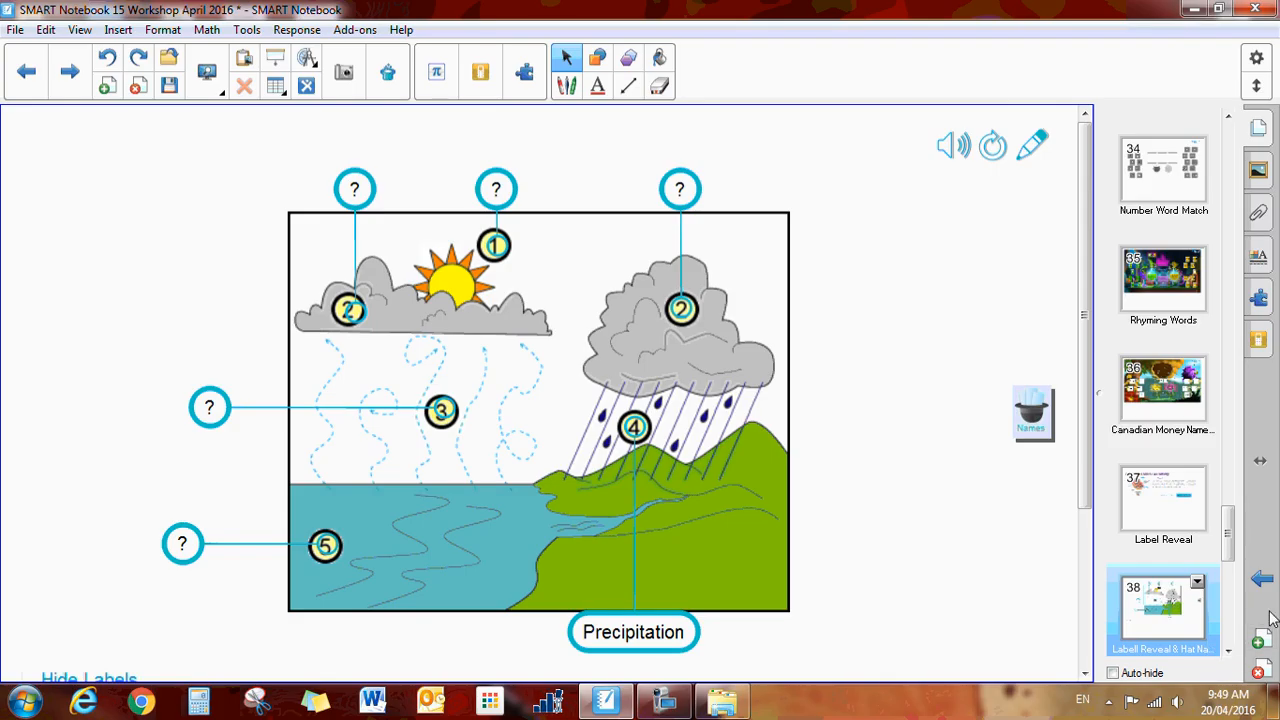
{"action": "left_click", "coordinate": [1258, 608]}
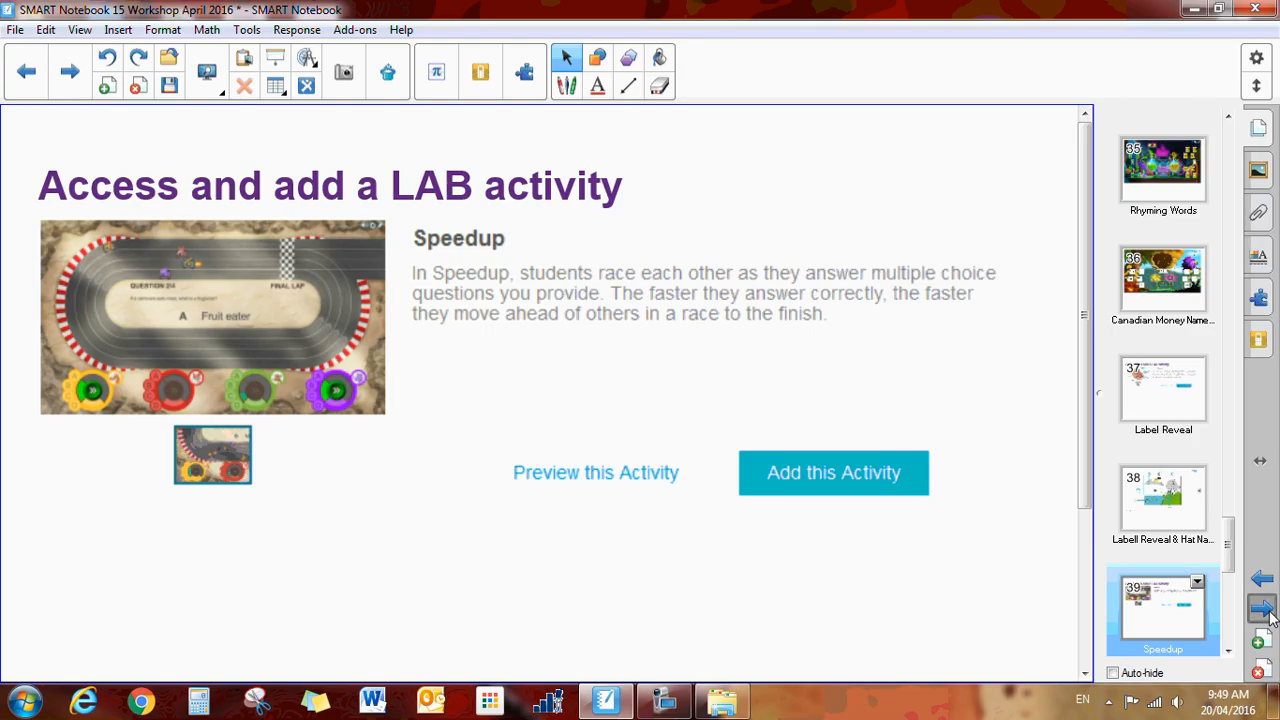
Advance to the Speedup Racers Desert Gulch Raceway activity page
{"action": "left_click", "coordinate": [833, 473]}
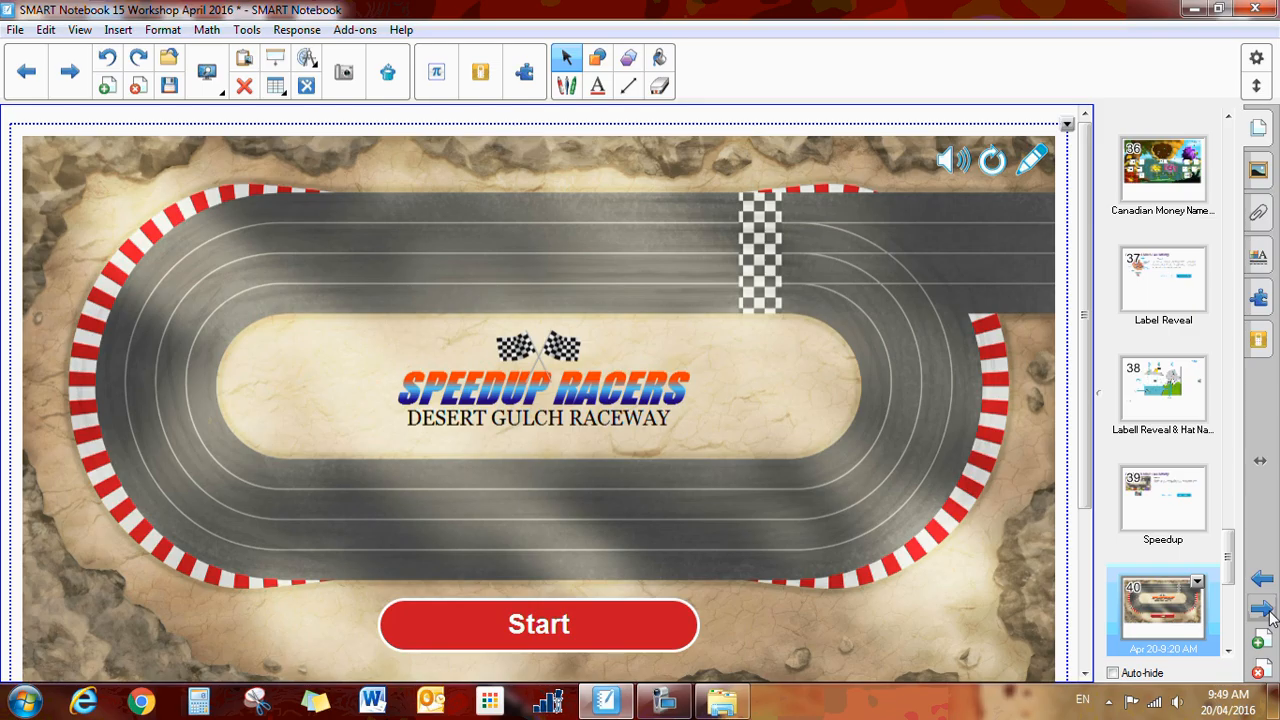
{"action": "mouse_move", "coordinate": [823, 253]}
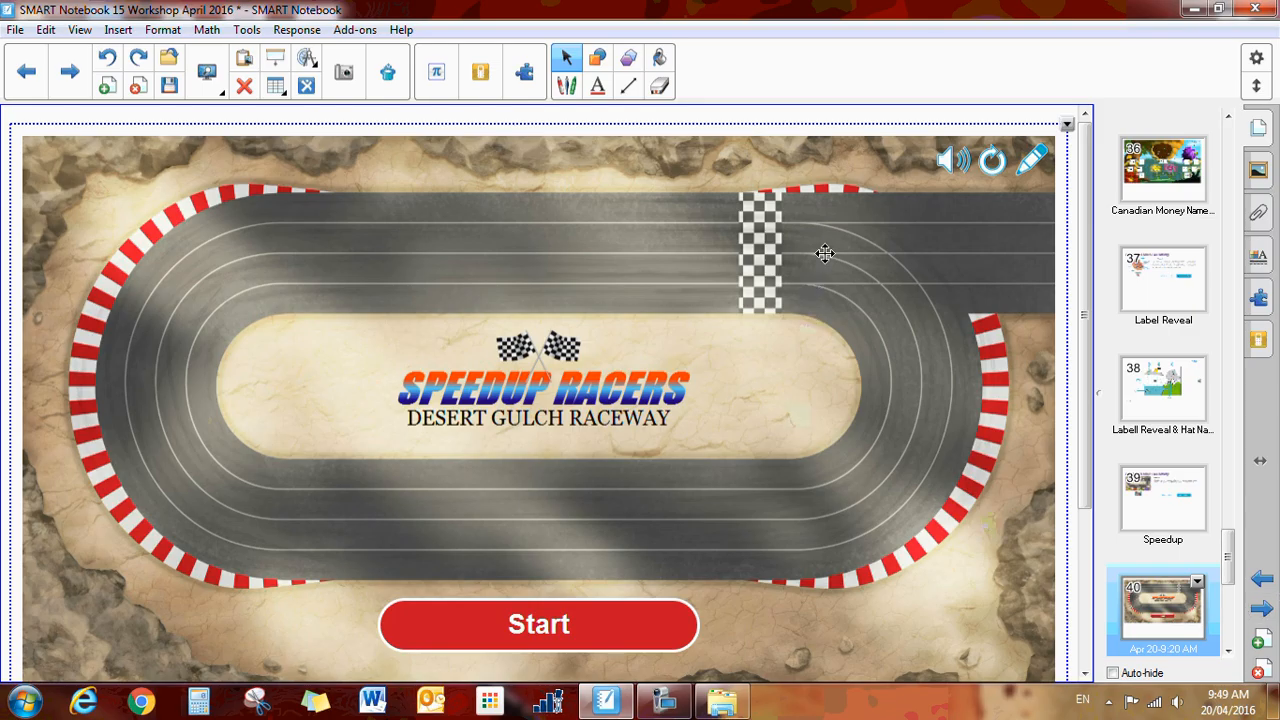
{"action": "mouse_move", "coordinate": [164, 355]}
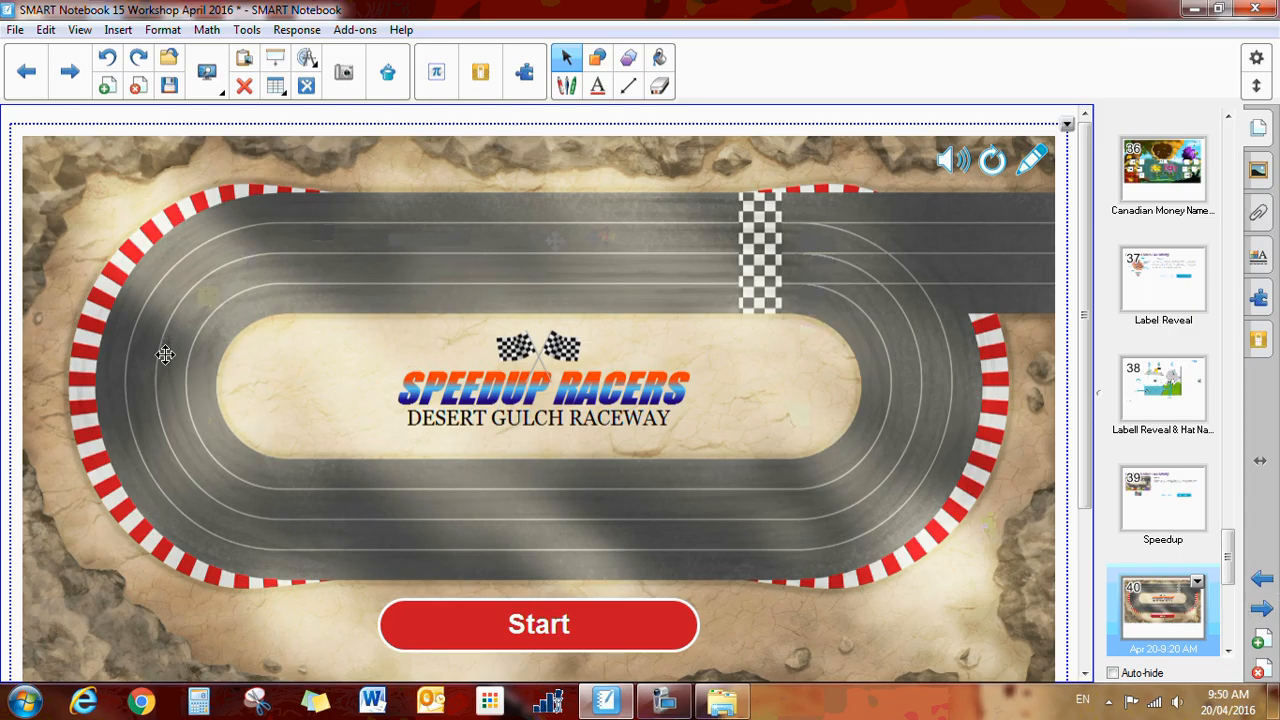
{"action": "mouse_move", "coordinate": [166, 384]}
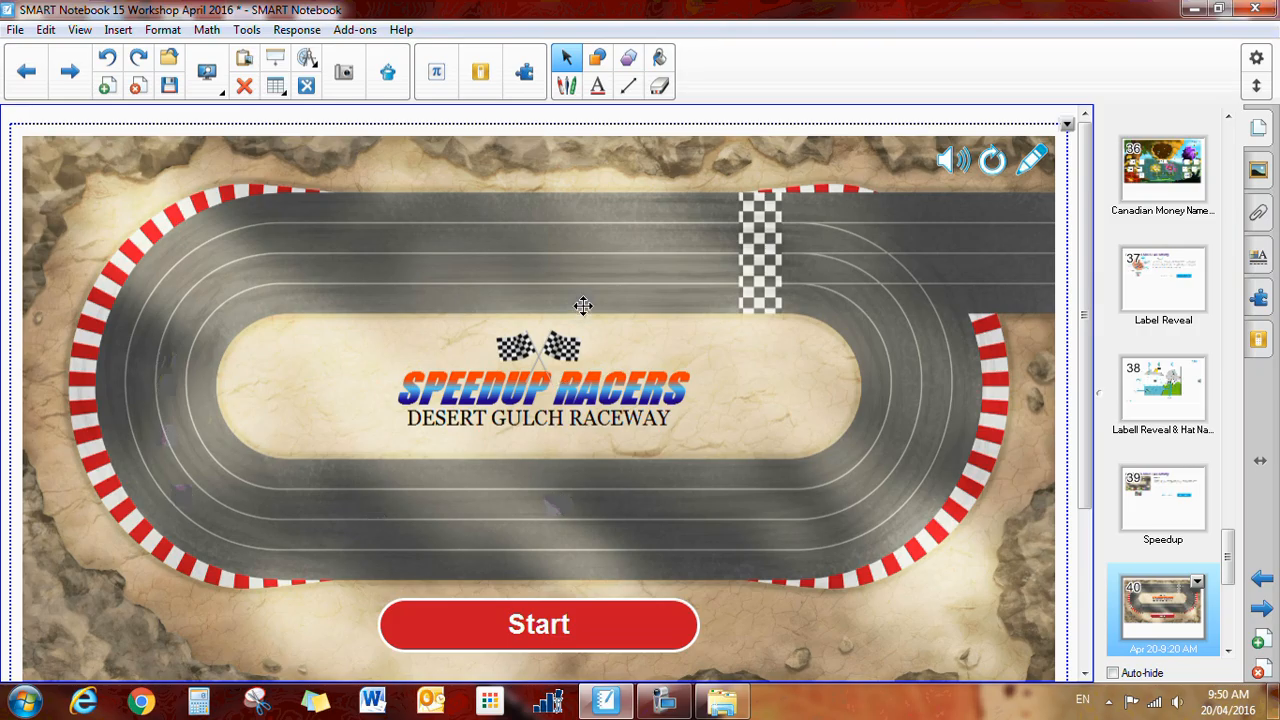
{"action": "mouse_move", "coordinate": [429, 425]}
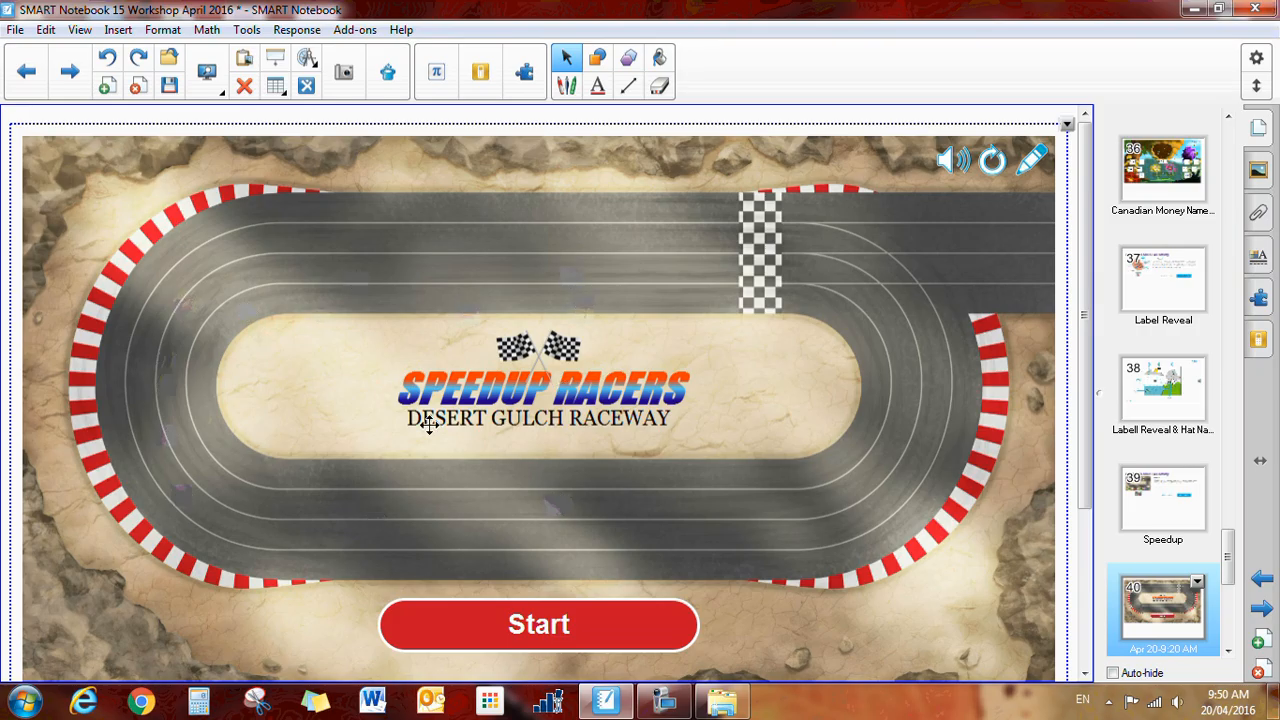
{"action": "mouse_move", "coordinate": [102, 646]}
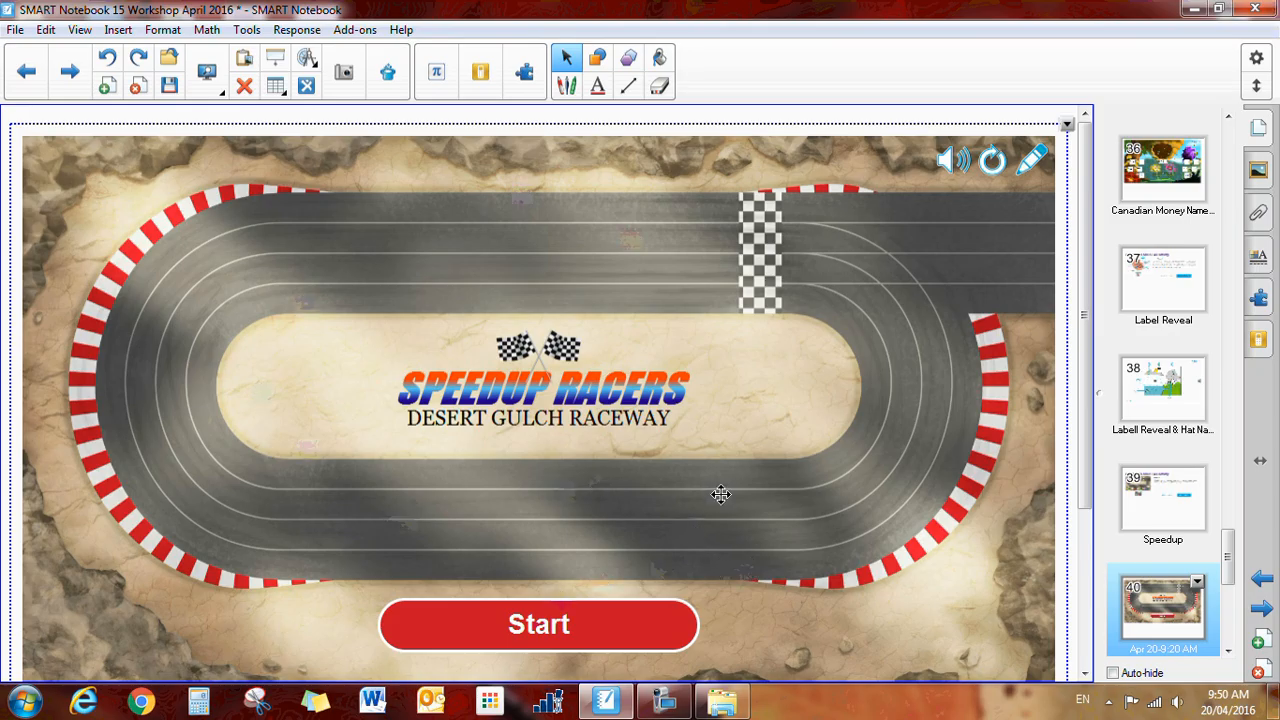
{"action": "mouse_move", "coordinate": [736, 486]}
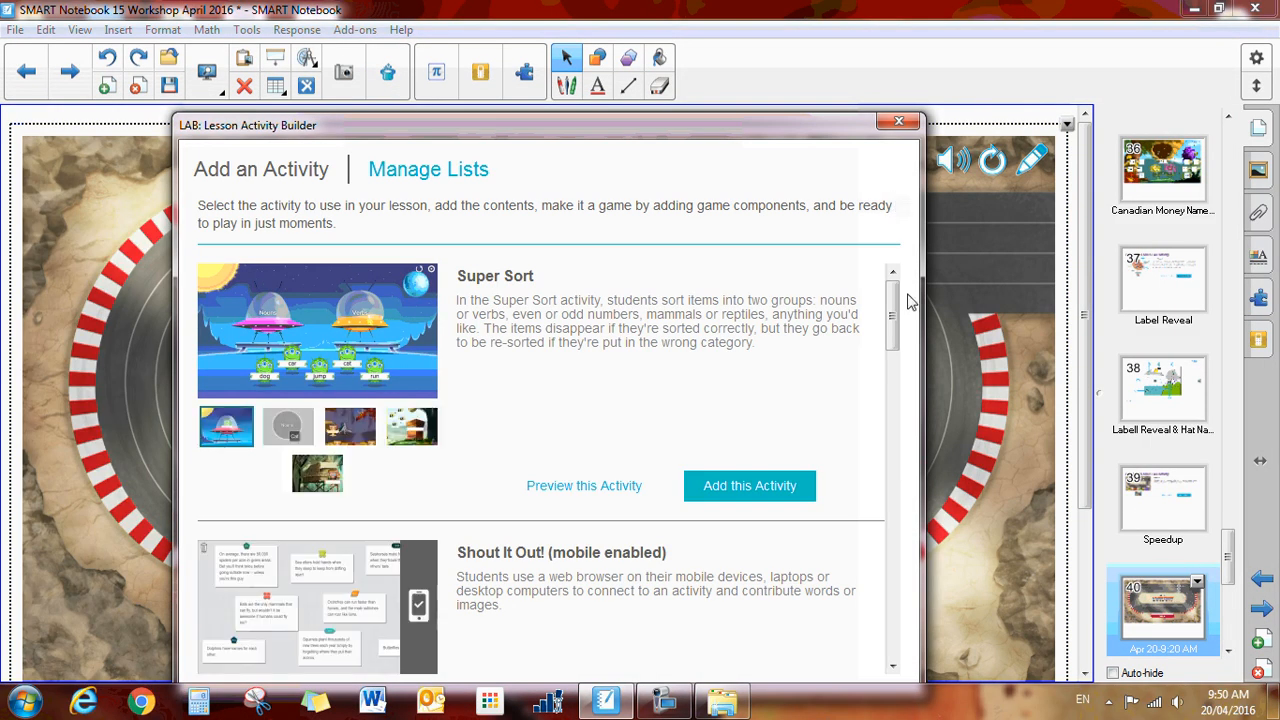
Scroll the Add an Activity list down to Label Reveal and Speedup
{"action": "scroll", "scroll_direction": "down", "scroll_amount": 3}
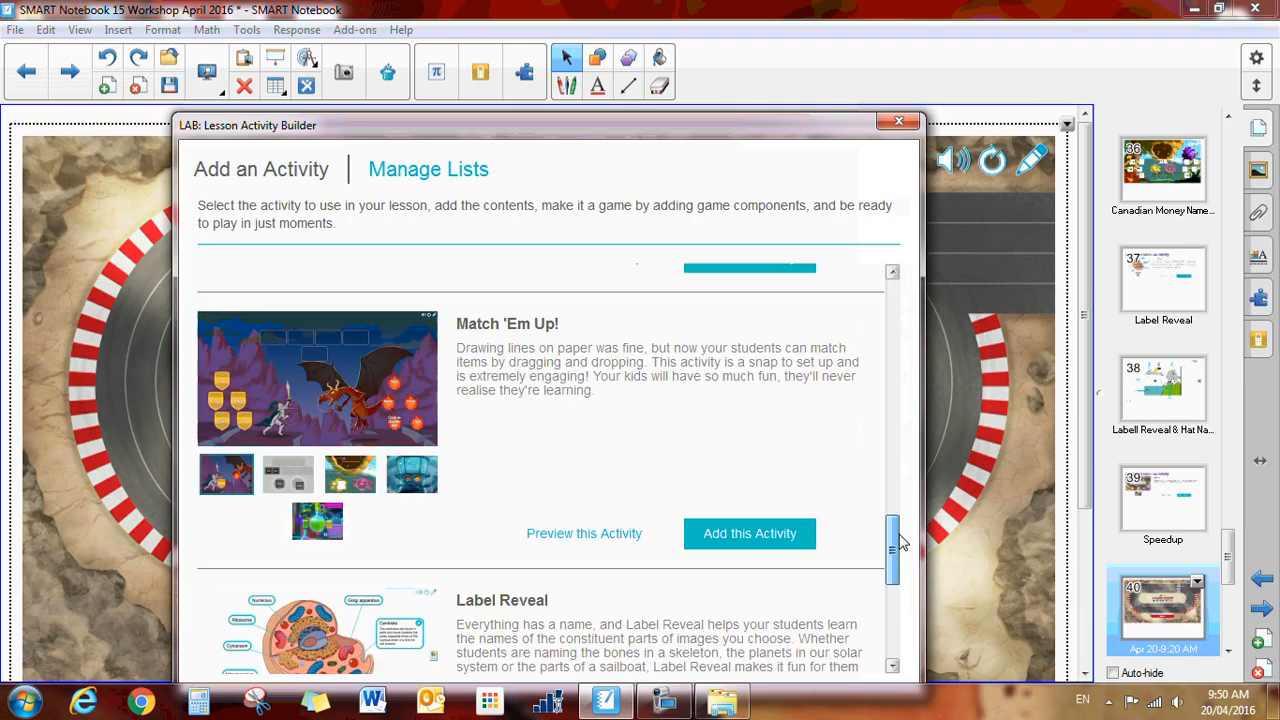
{"action": "scroll", "scroll_direction": "down", "scroll_amount": 3}
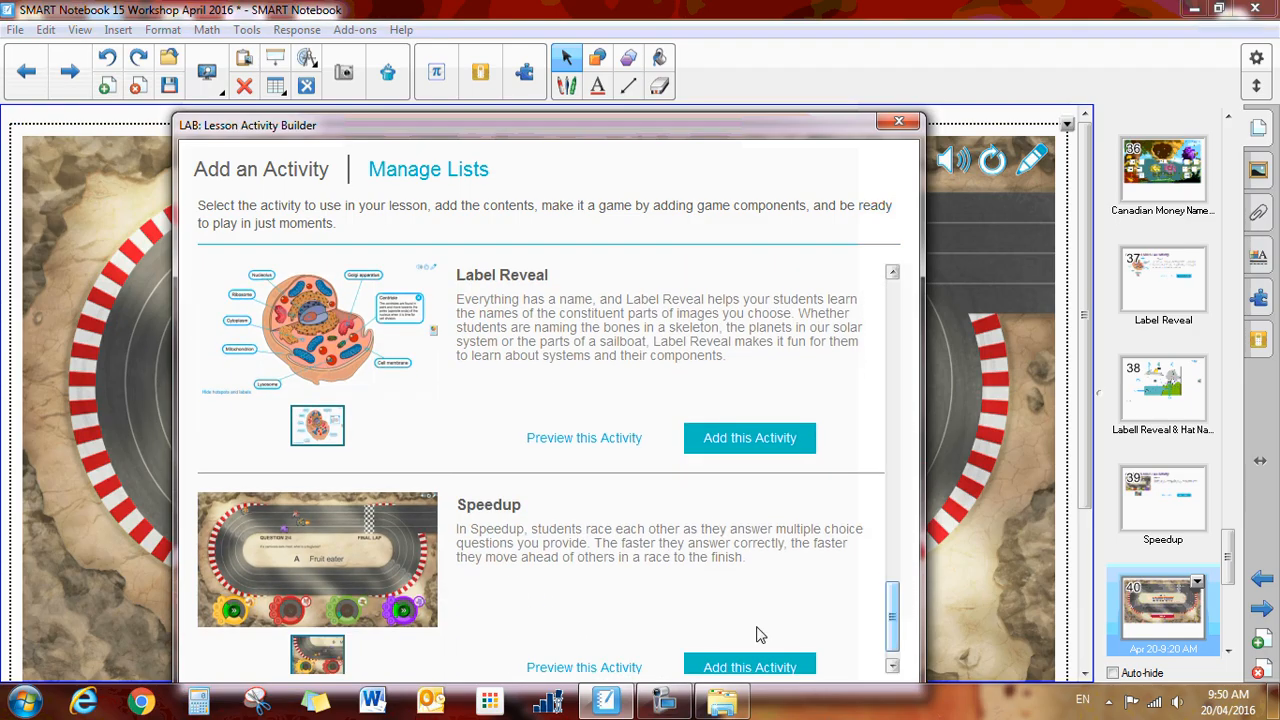